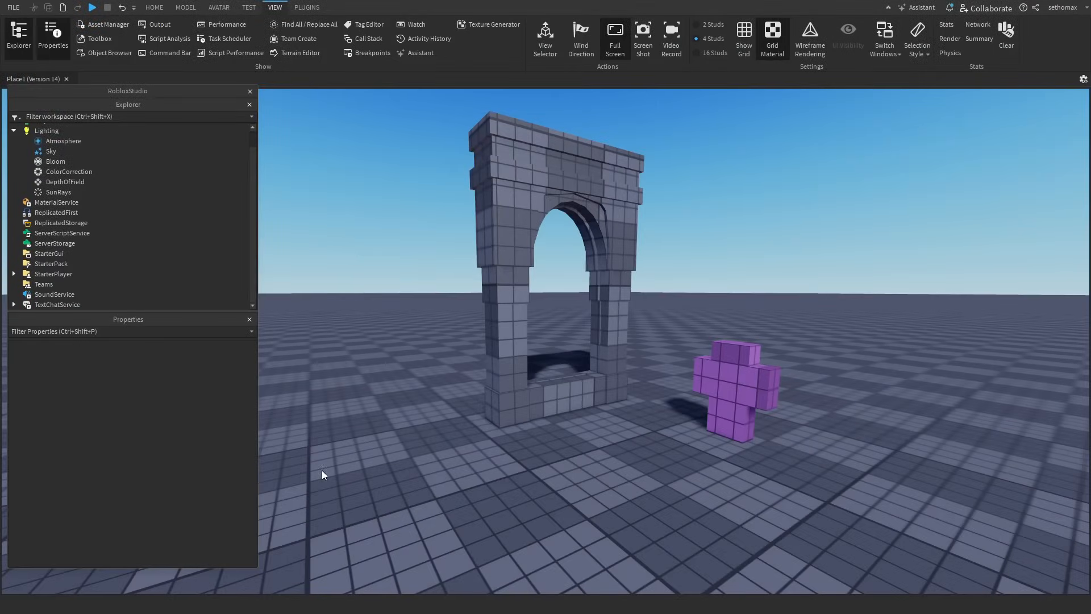
pyautogui.moveTo(269, 117)
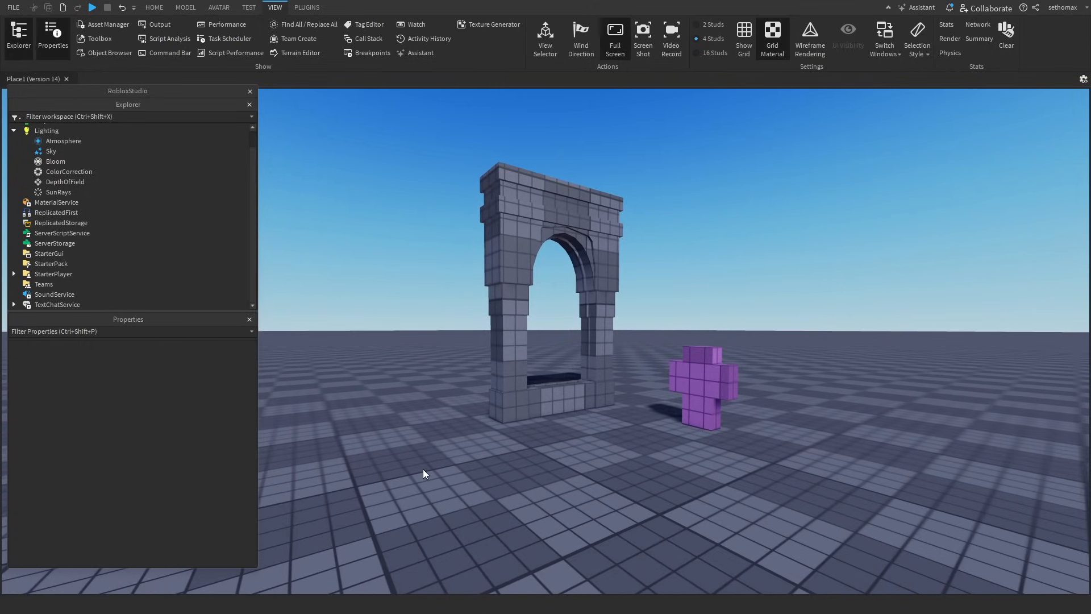
pyautogui.moveTo(458, 405)
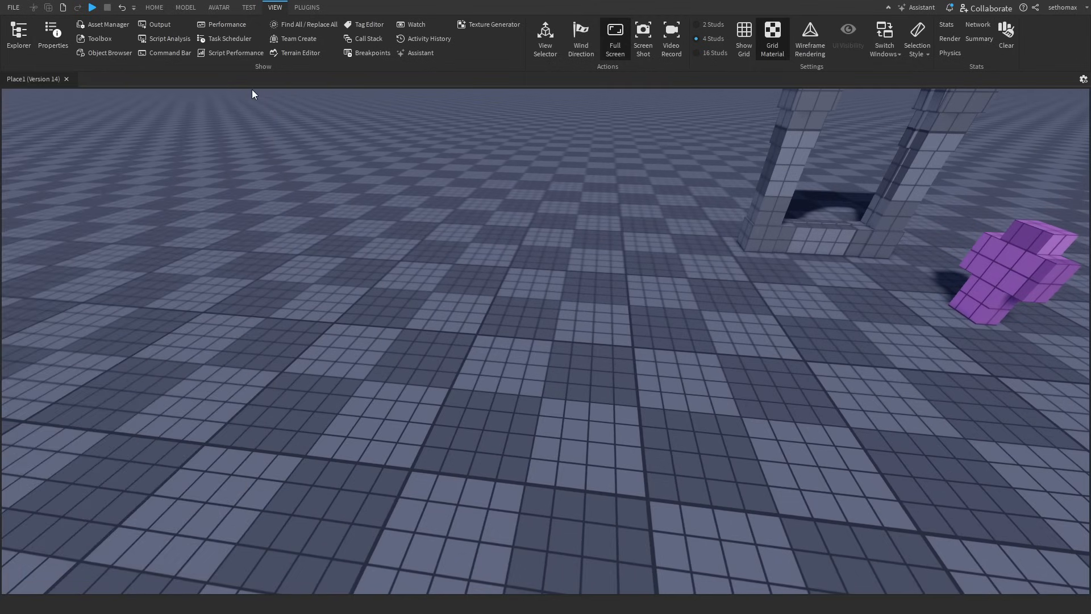
pyautogui.moveTo(73, 40)
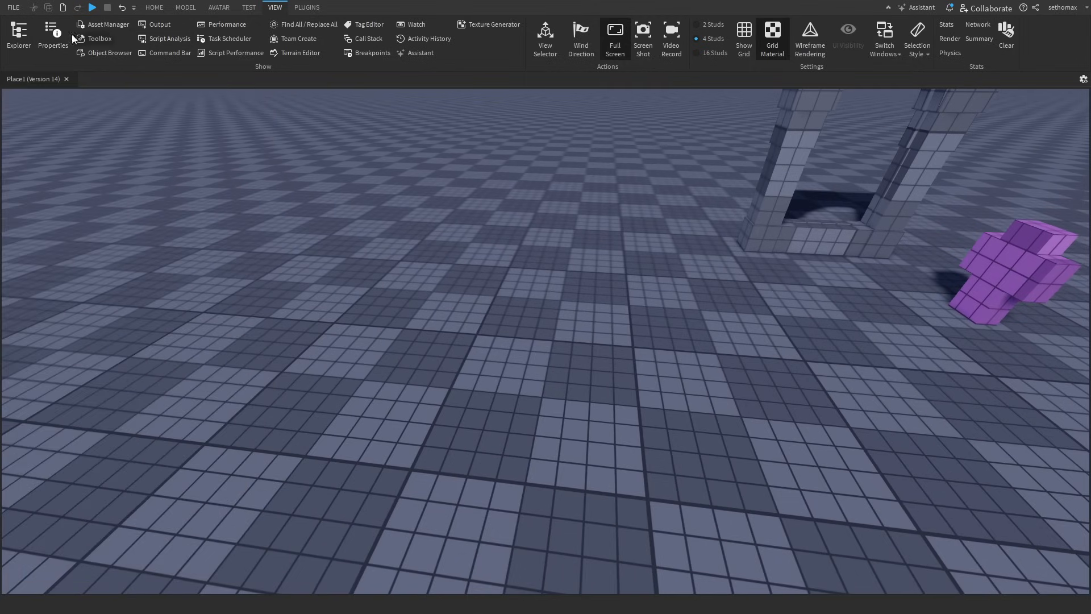
# Step: Darken the sky, add a tall Part and insert a PointLight into it
pyautogui.click(19, 34)
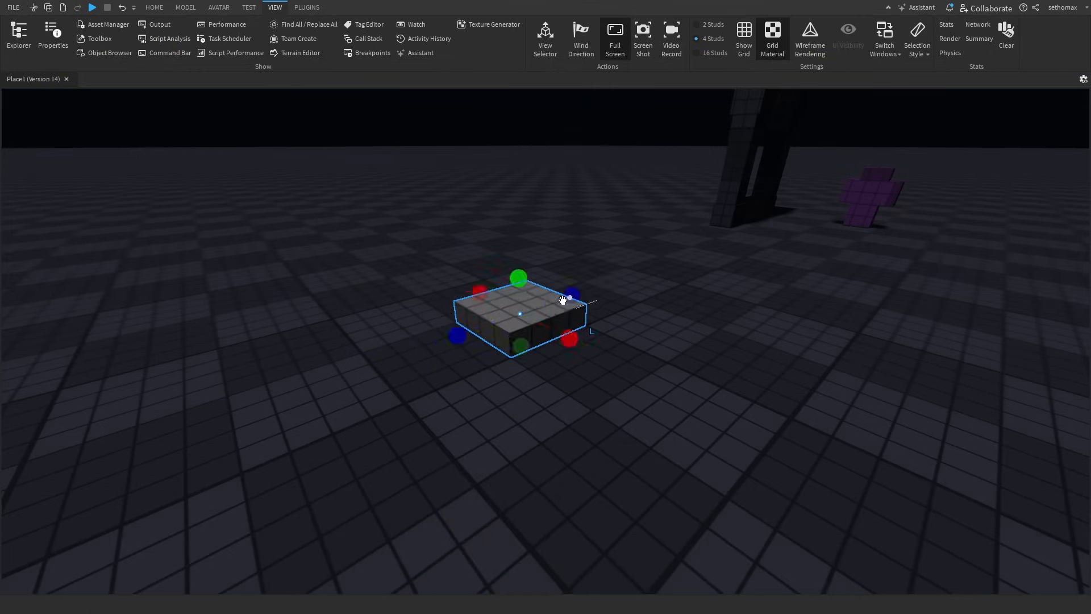
pyautogui.rightClick(564, 300)
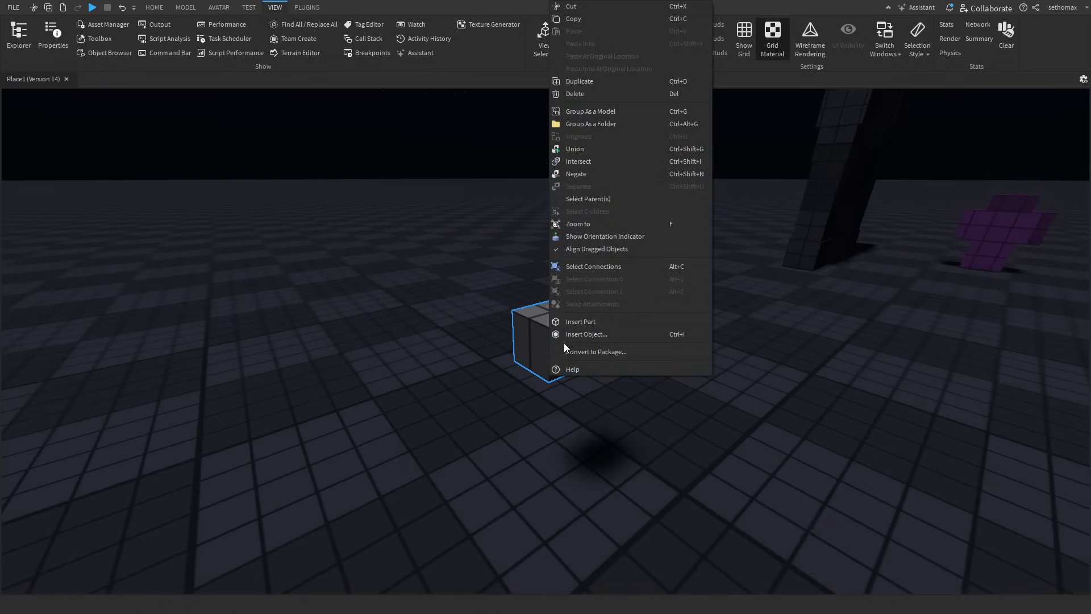
pyautogui.click(621, 440)
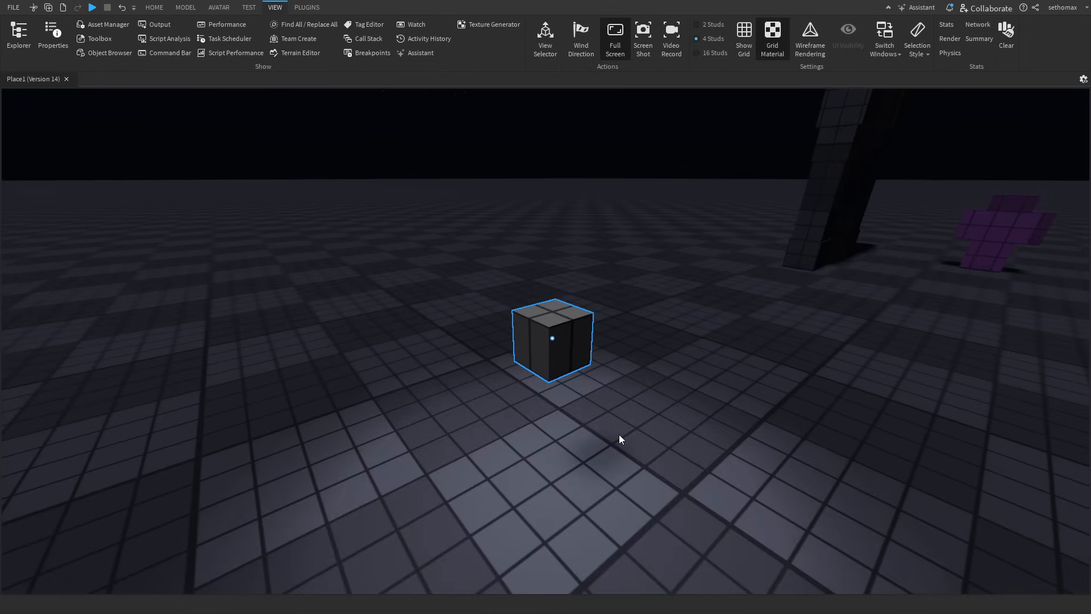
# Step: Set the PointLight's Brightness and Range, entering 0 and 400
pyautogui.click(53, 35)
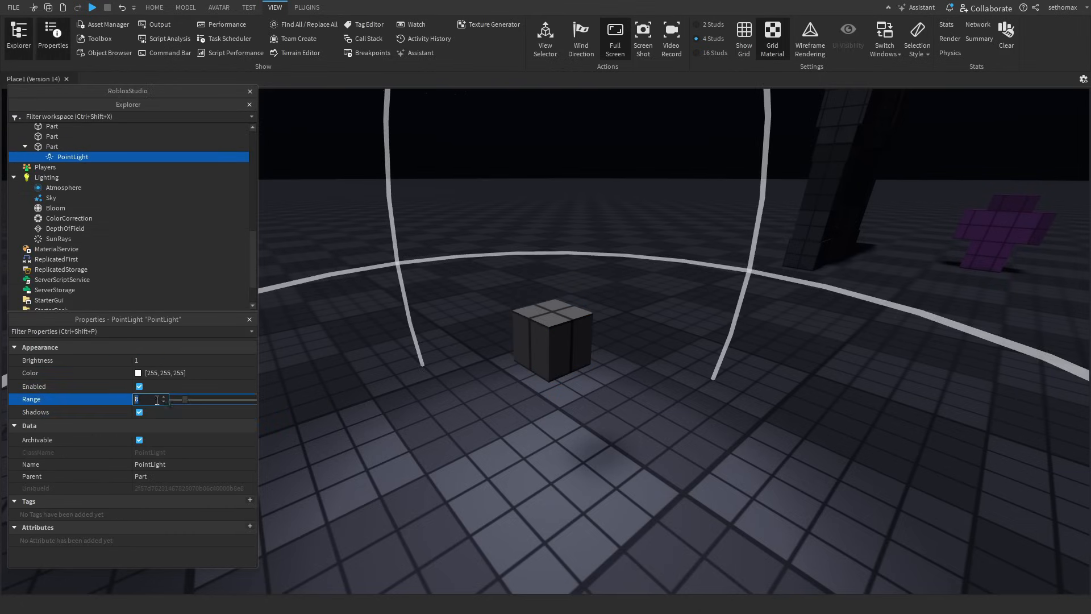
pyautogui.write('0')
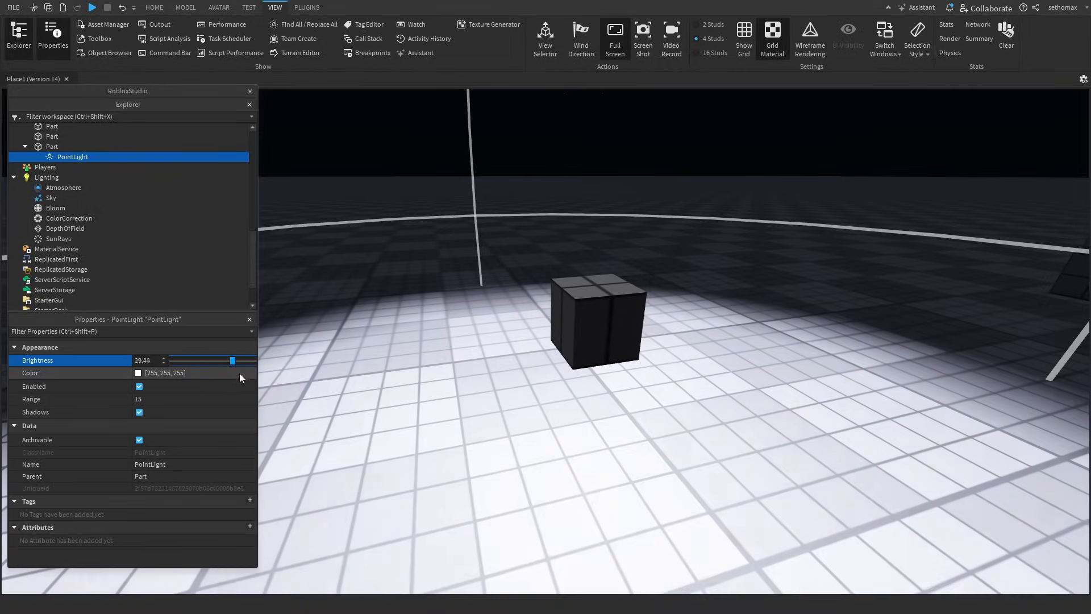
pyautogui.write('400')
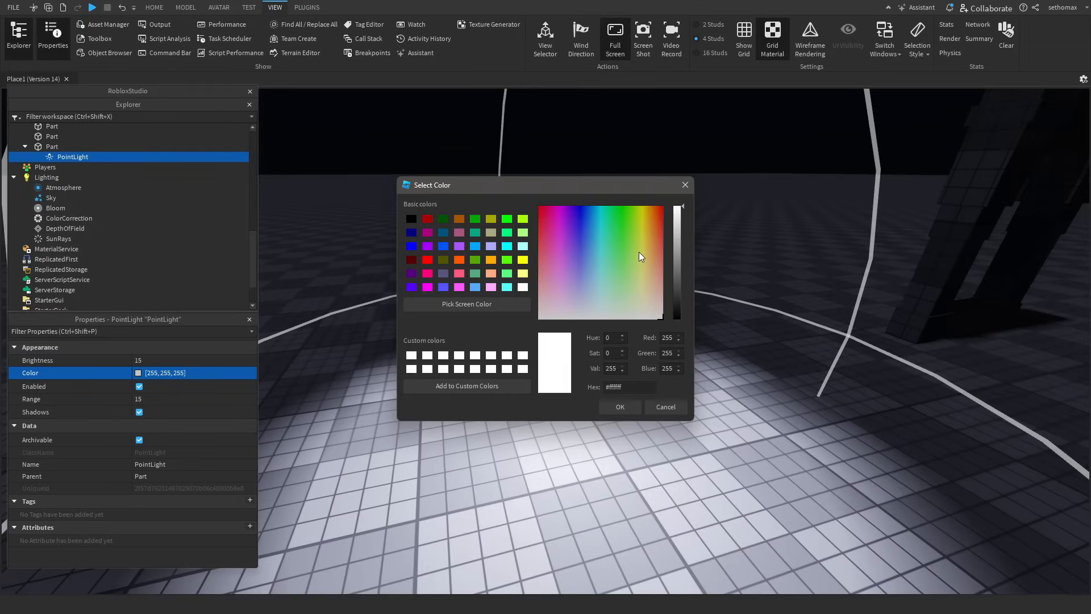
# Step: Colour the light orange (255, 153, 112) and select the second lit part
pyautogui.click(593, 281)
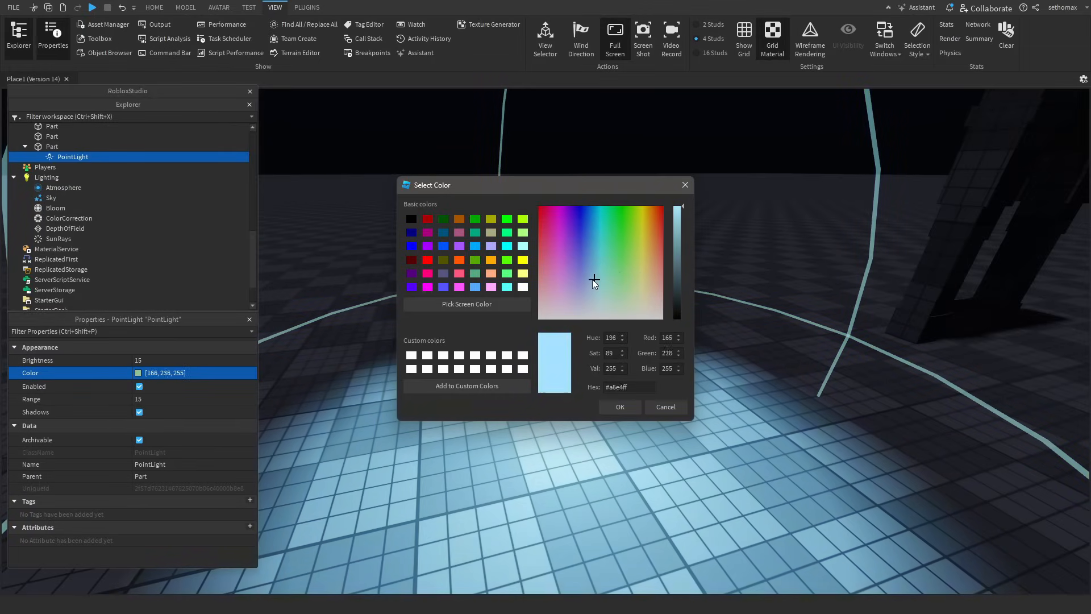
pyautogui.click(654, 274)
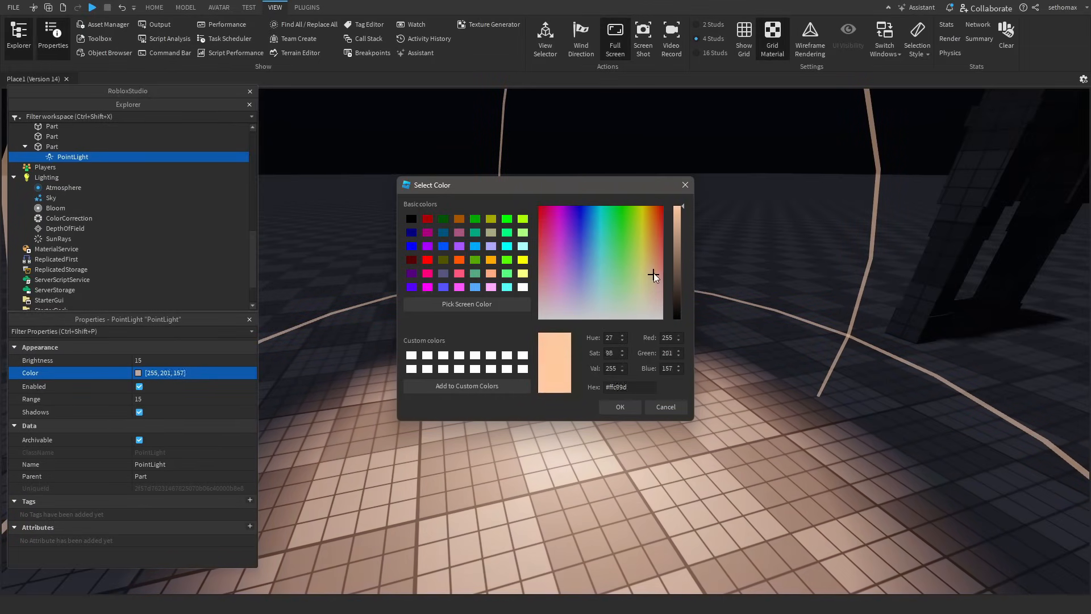
pyautogui.click(655, 256)
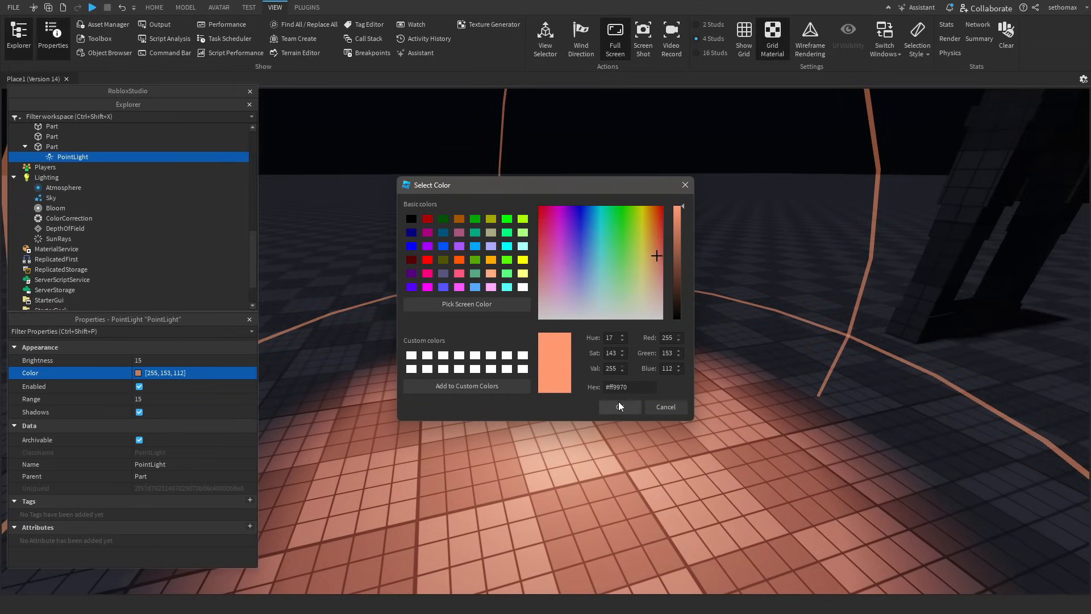
pyautogui.click(618, 406)
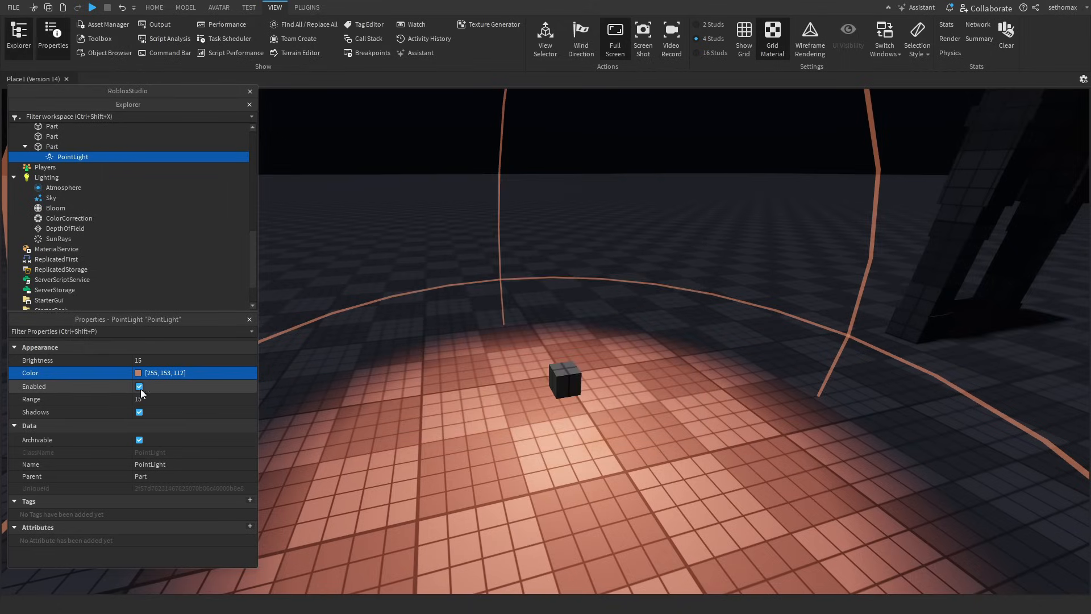
pyautogui.click(139, 387)
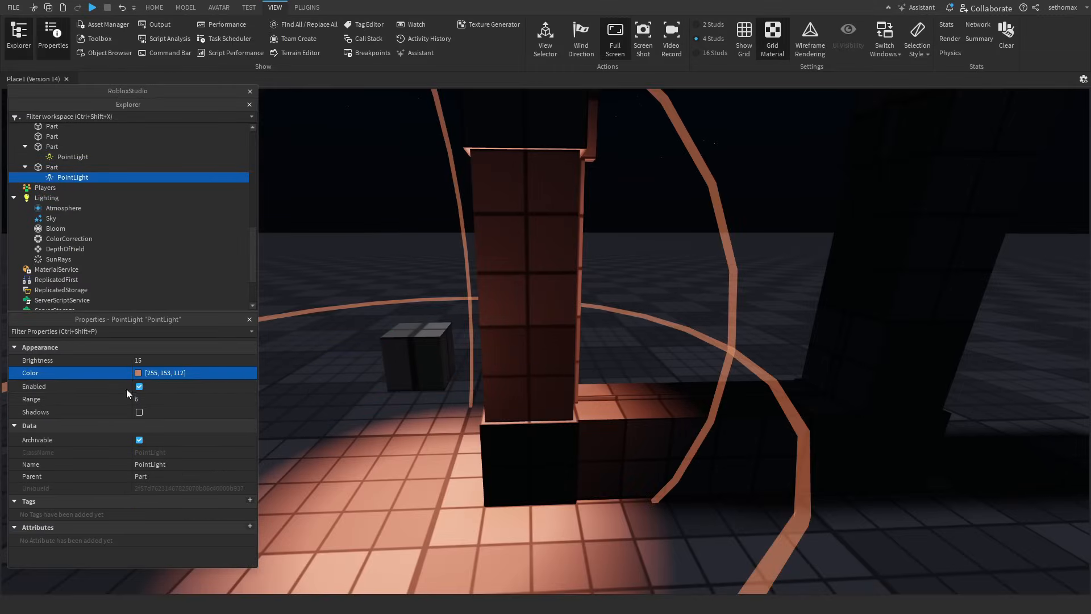
pyautogui.click(140, 412)
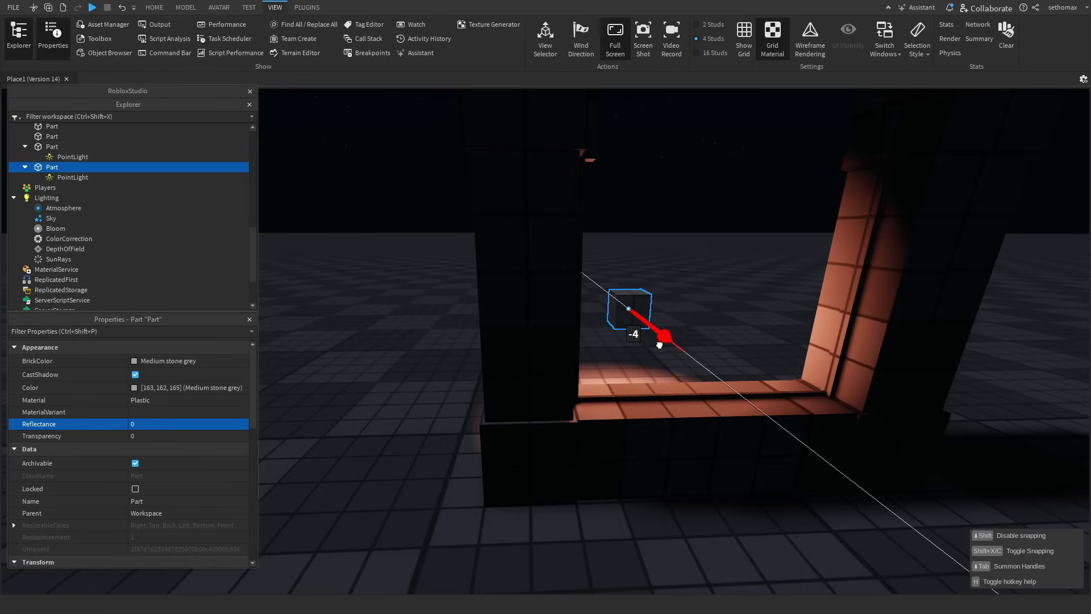
# Step: Give the part's SpotLight an Angle of 36 and Brightness of 40
pyautogui.click(71, 177)
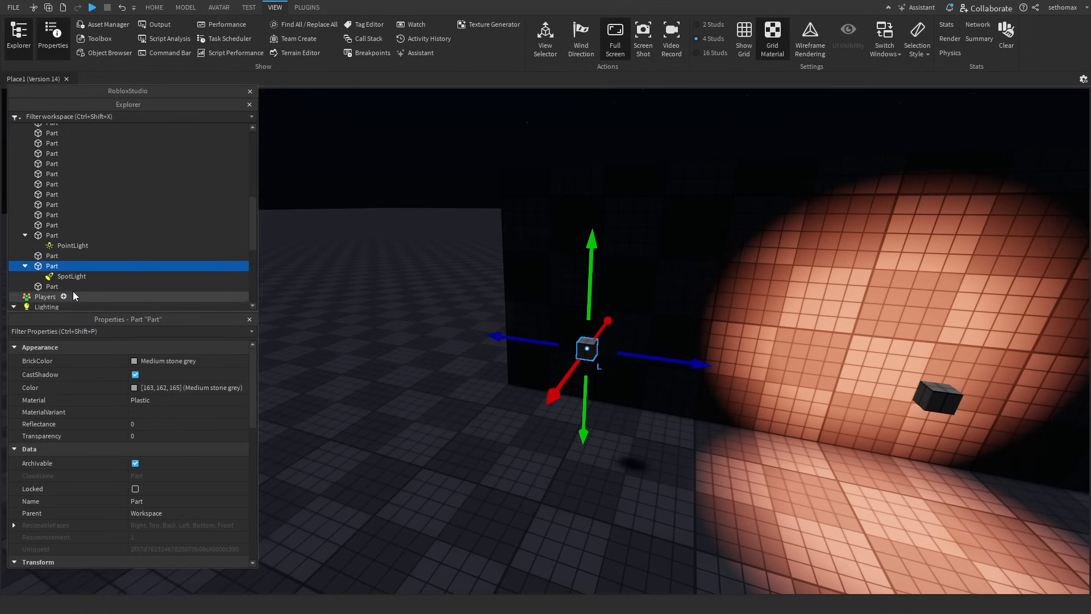
pyautogui.click(72, 276)
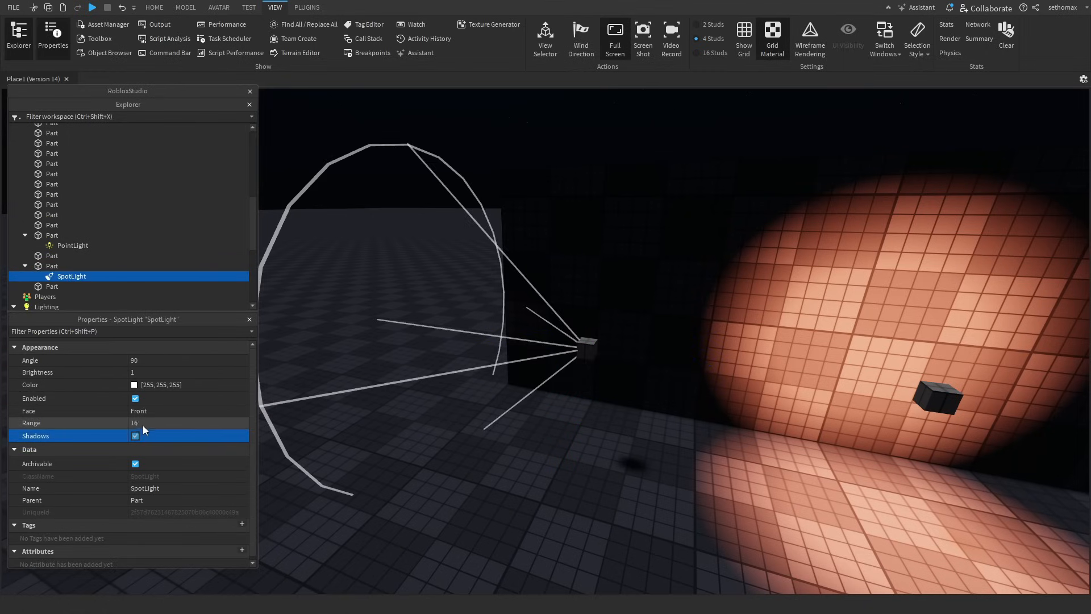
pyautogui.click(52, 266)
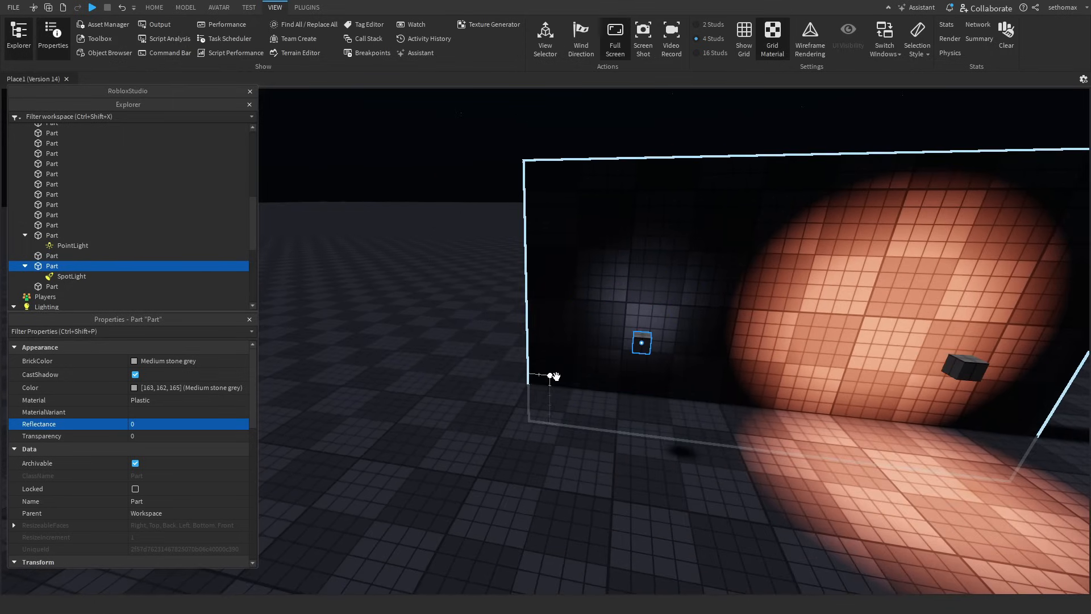
pyautogui.click(71, 276)
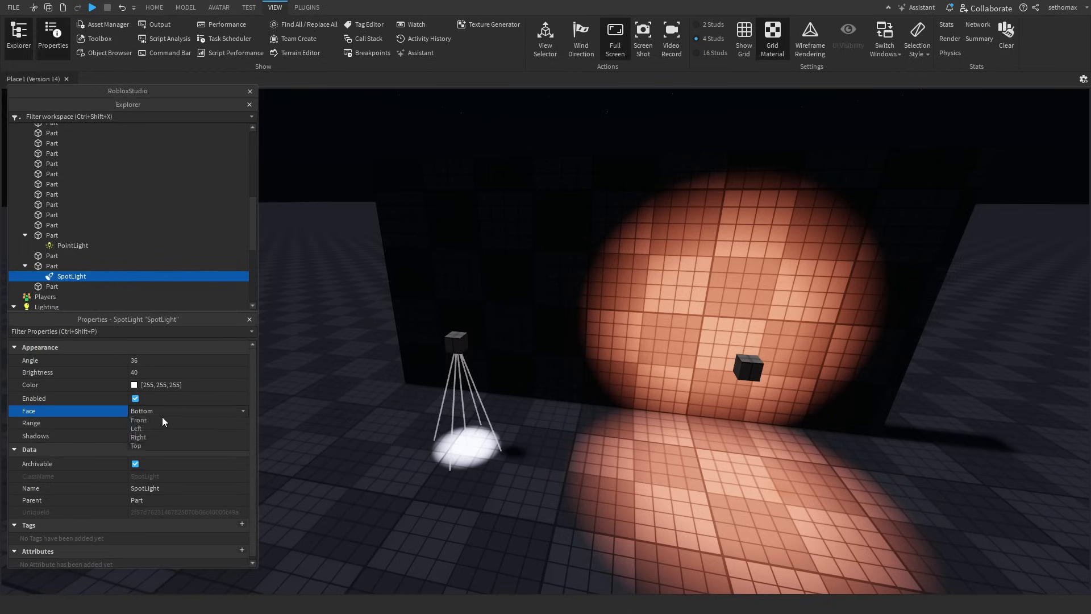
# Step: Try the Left, Right and Front faces until the spotlight hits the wall
pyautogui.click(136, 445)
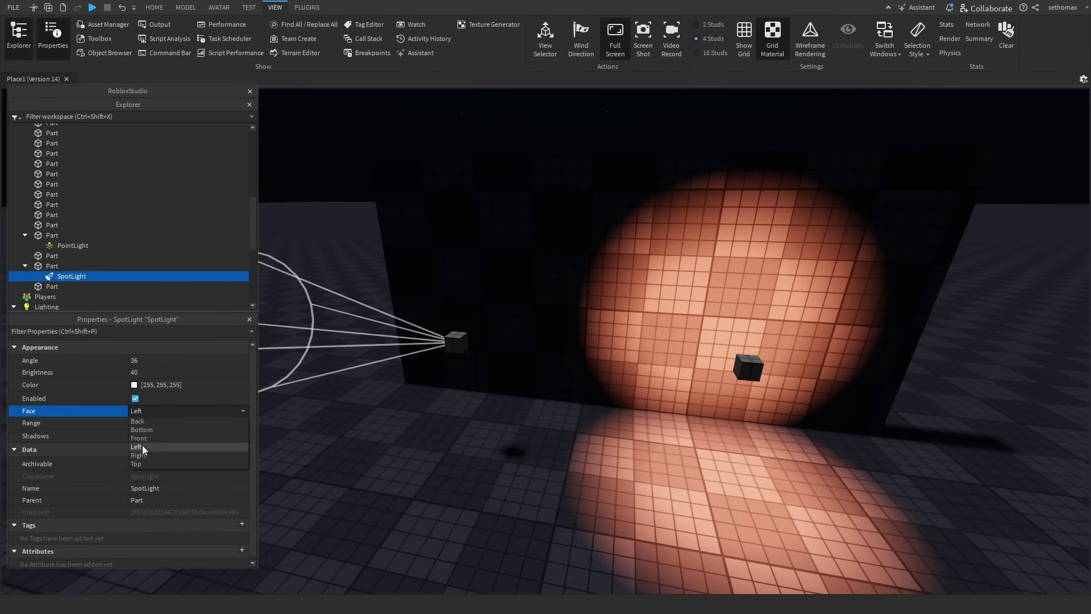
pyautogui.click(137, 454)
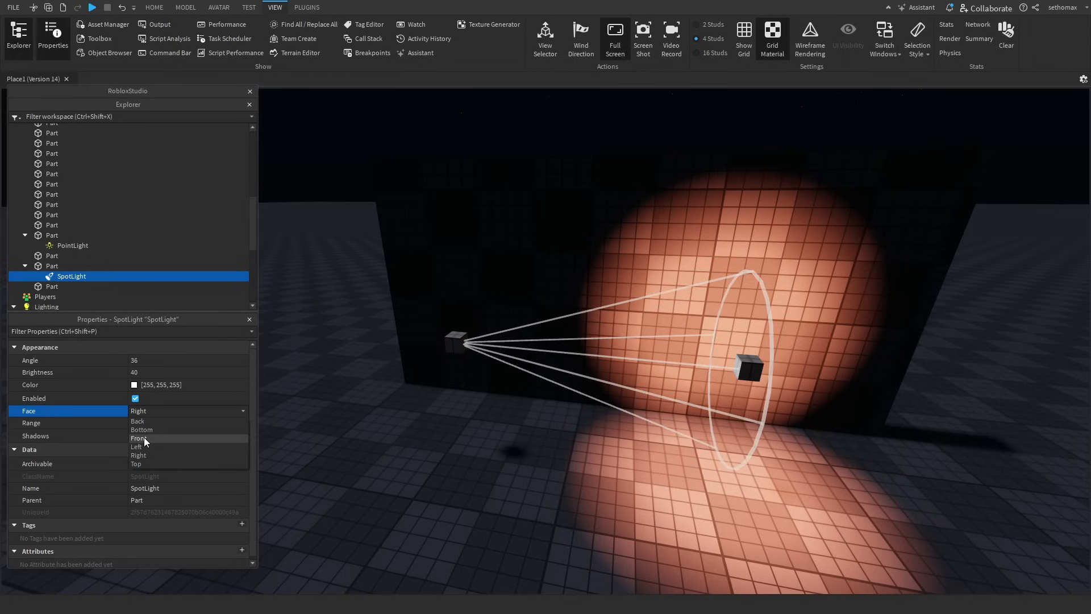
pyautogui.click(139, 438)
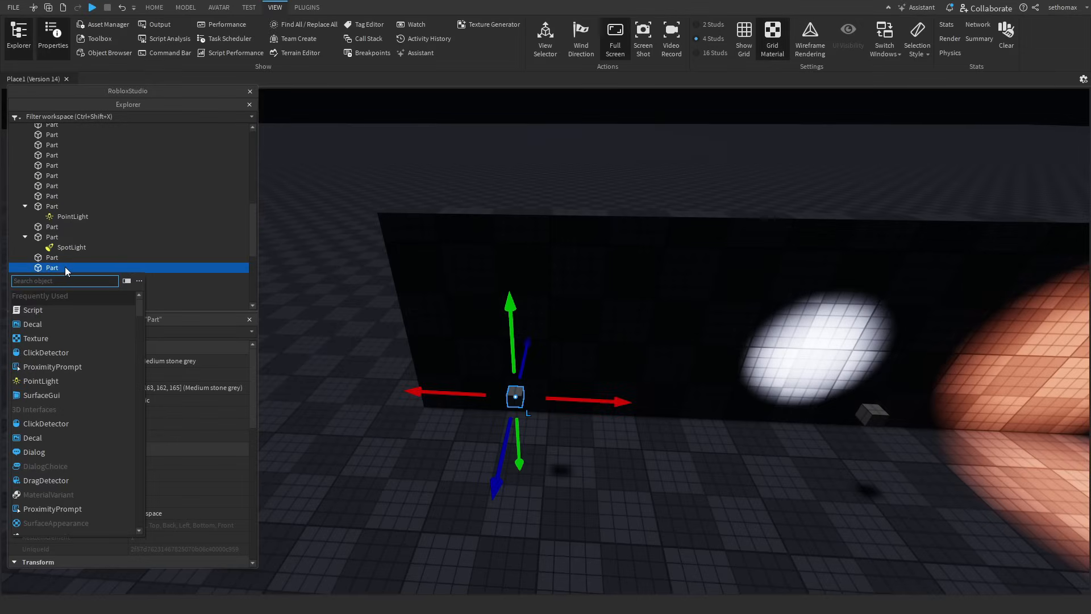
# Step: Add a SurfaceLight to the part via the 'sur' search and adjust its colour
pyautogui.write('sur')
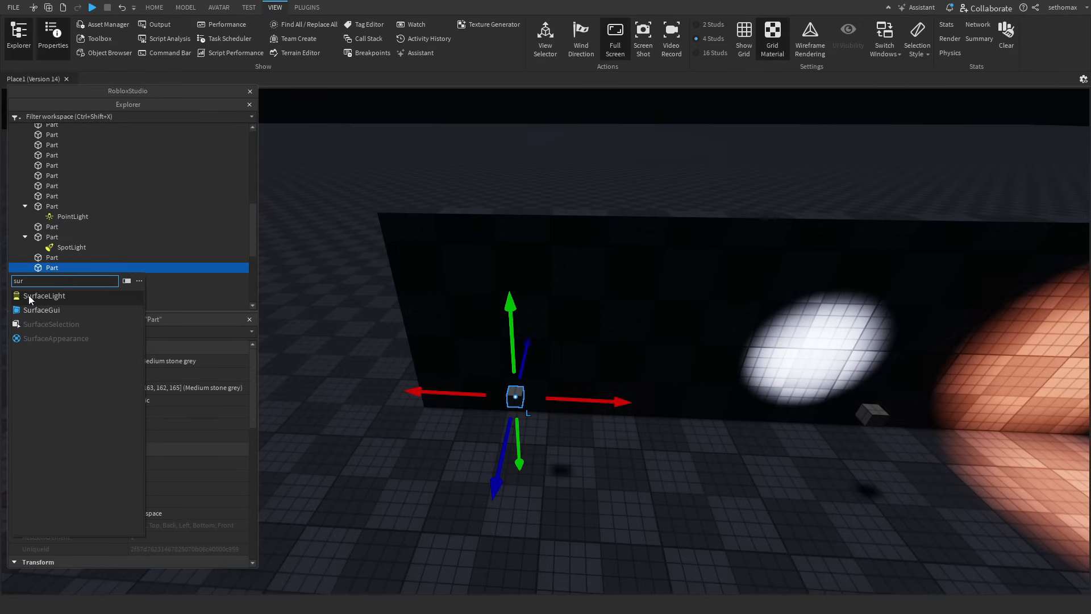
pyautogui.click(44, 295)
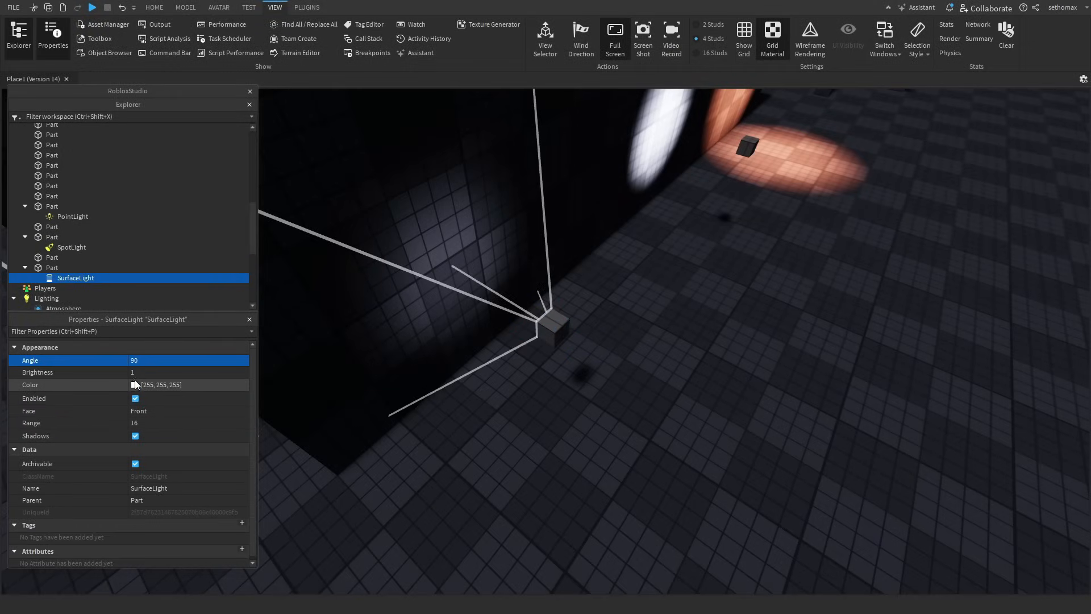
pyautogui.click(134, 385)
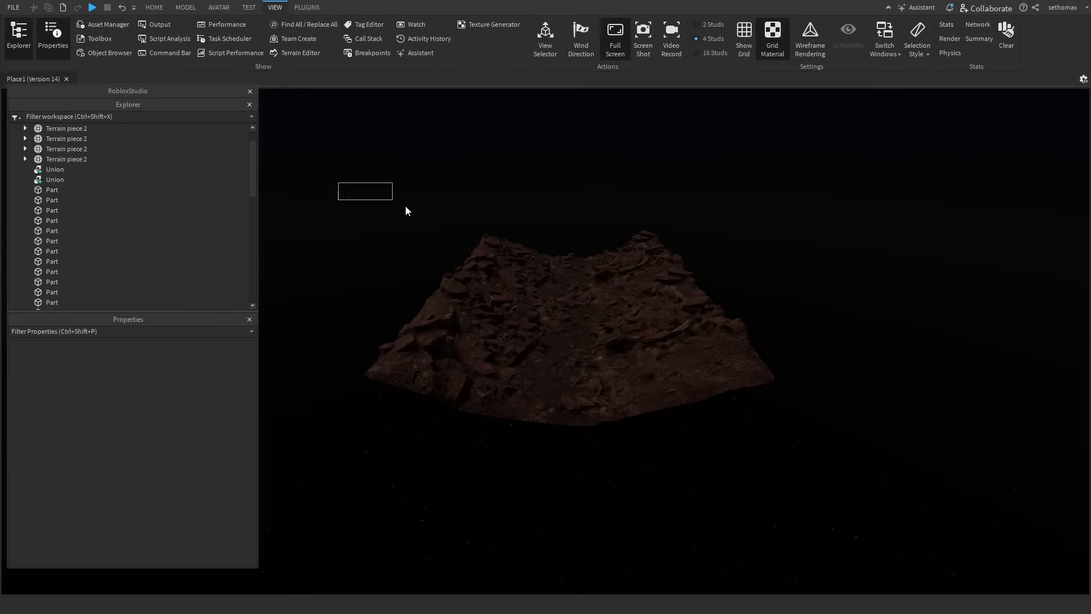
# Step: Give the channel Part an orange BrickColor, Neon material and raised transparency
pyautogui.click(154, 7)
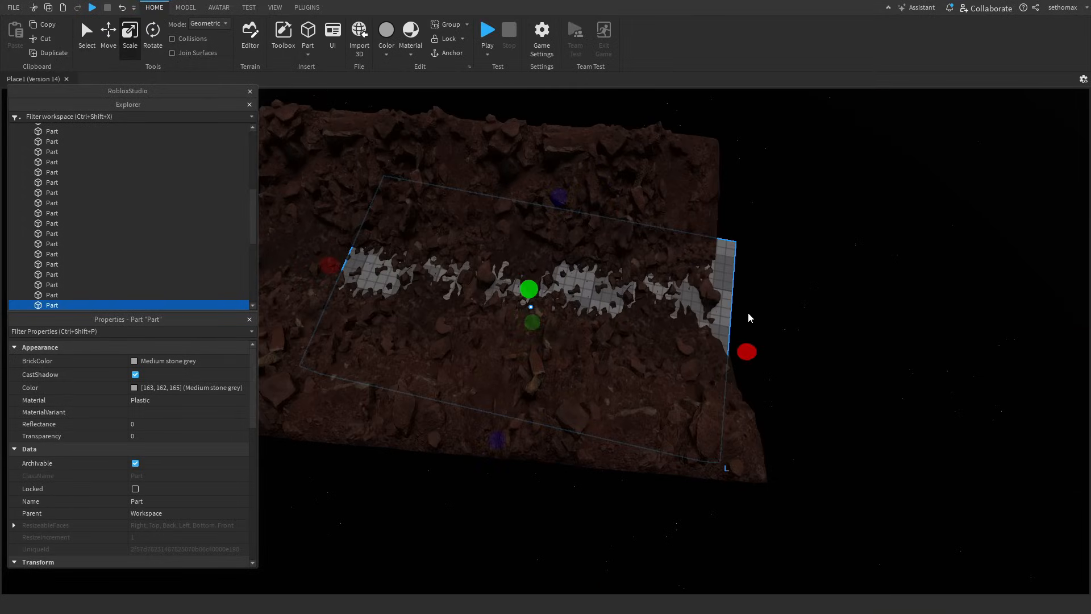
pyautogui.click(153, 33)
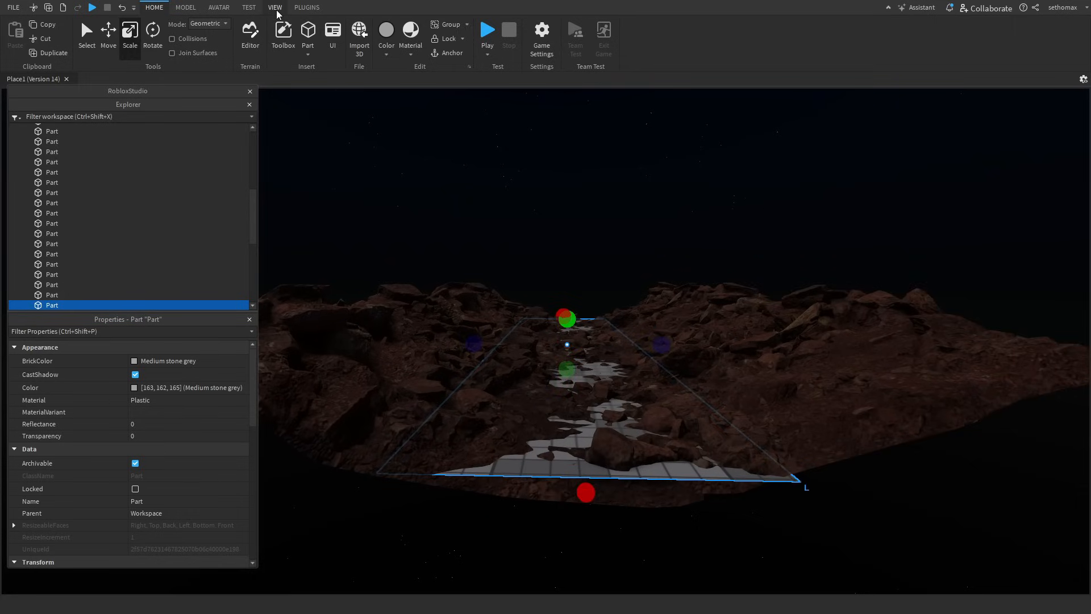
pyautogui.click(135, 360)
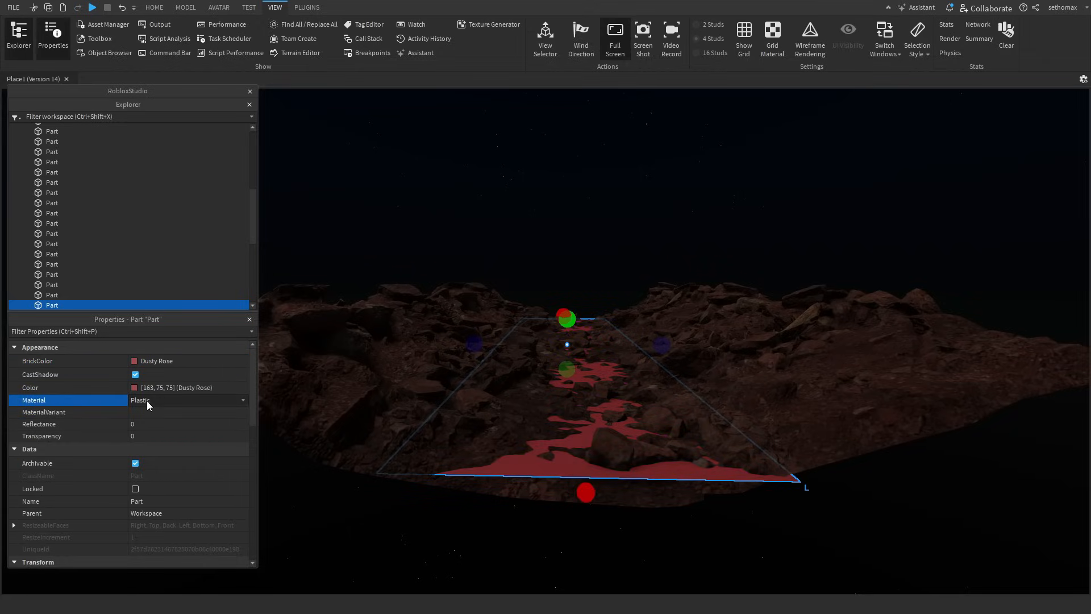
pyautogui.click(188, 400)
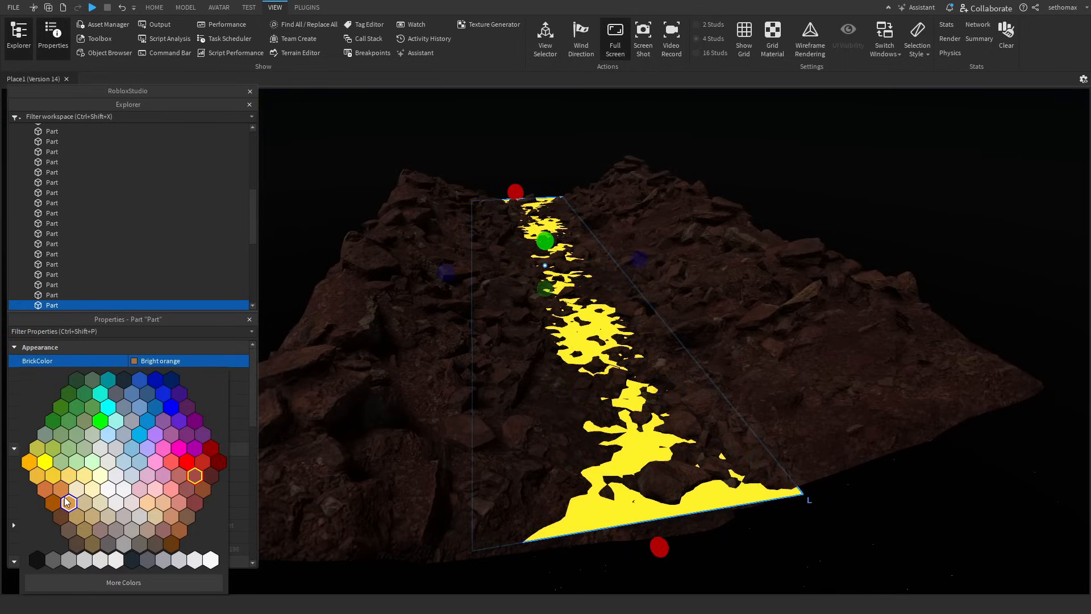
pyautogui.click(68, 503)
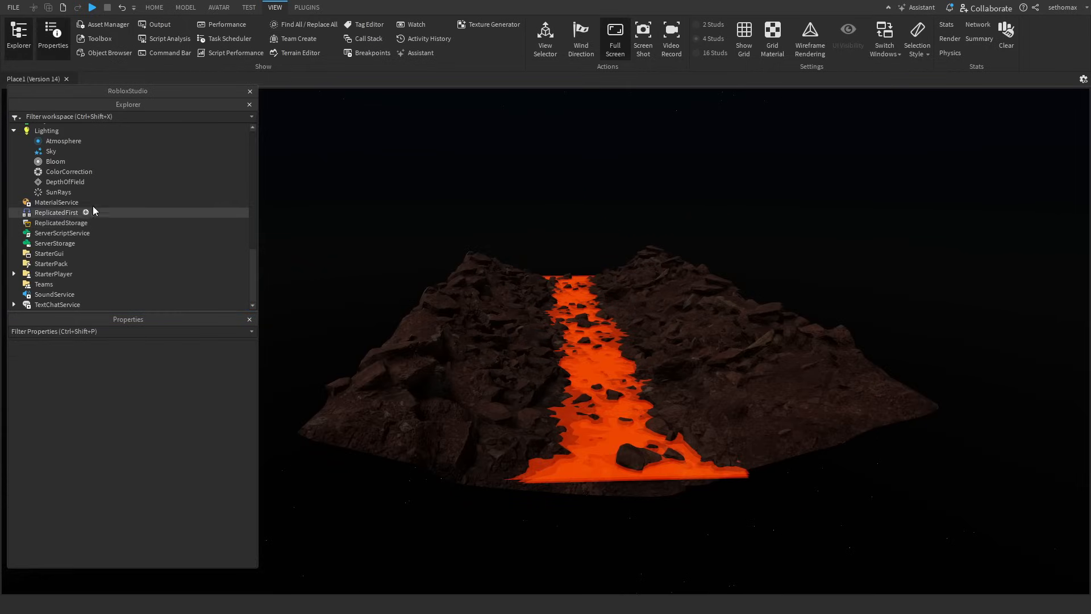
# Step: Insert an Attachment holding a PointLight into the lava part
pyautogui.click(46, 130)
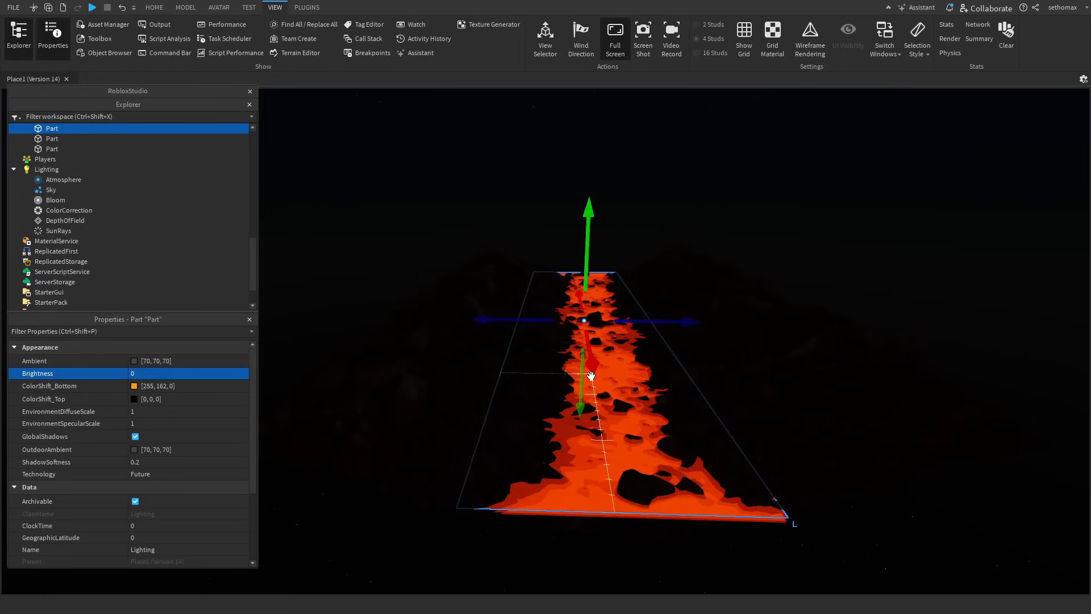
pyautogui.click(52, 128)
pyautogui.write('a')
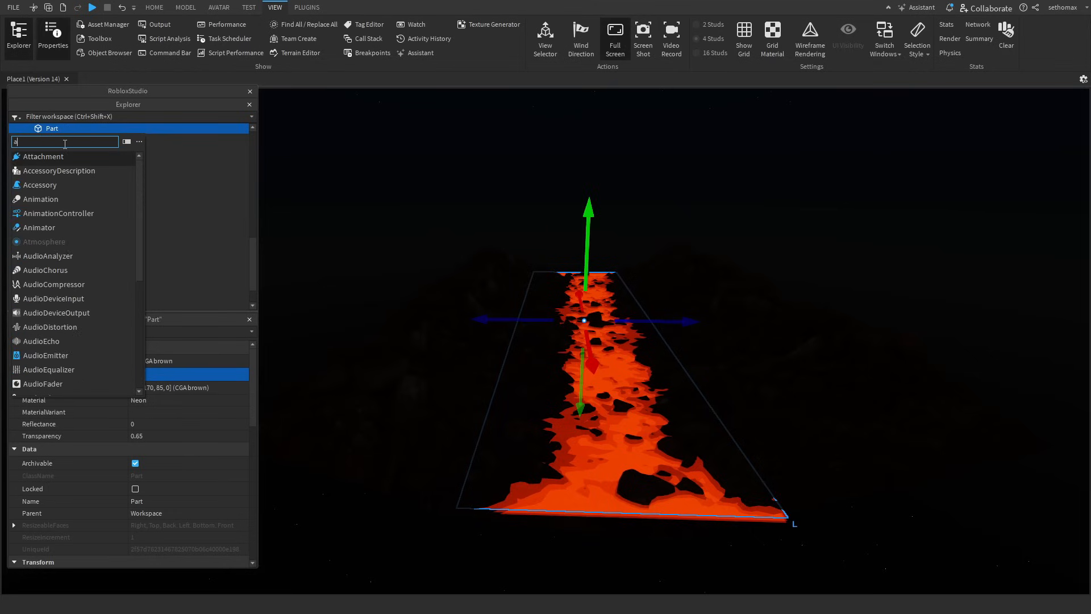
pyautogui.click(43, 156)
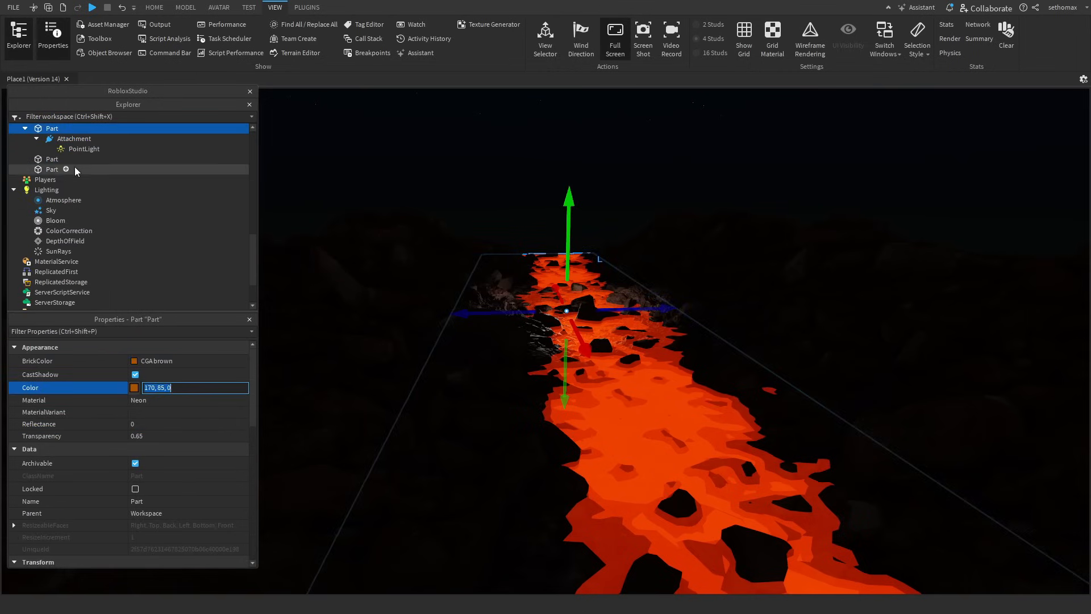
pyautogui.click(84, 148)
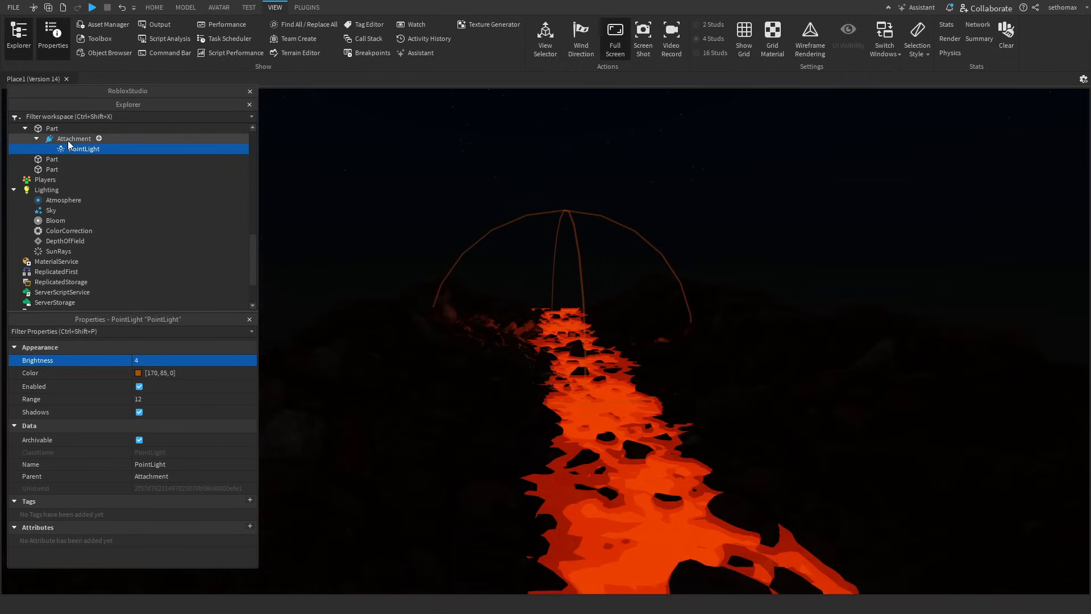
pyautogui.click(74, 159)
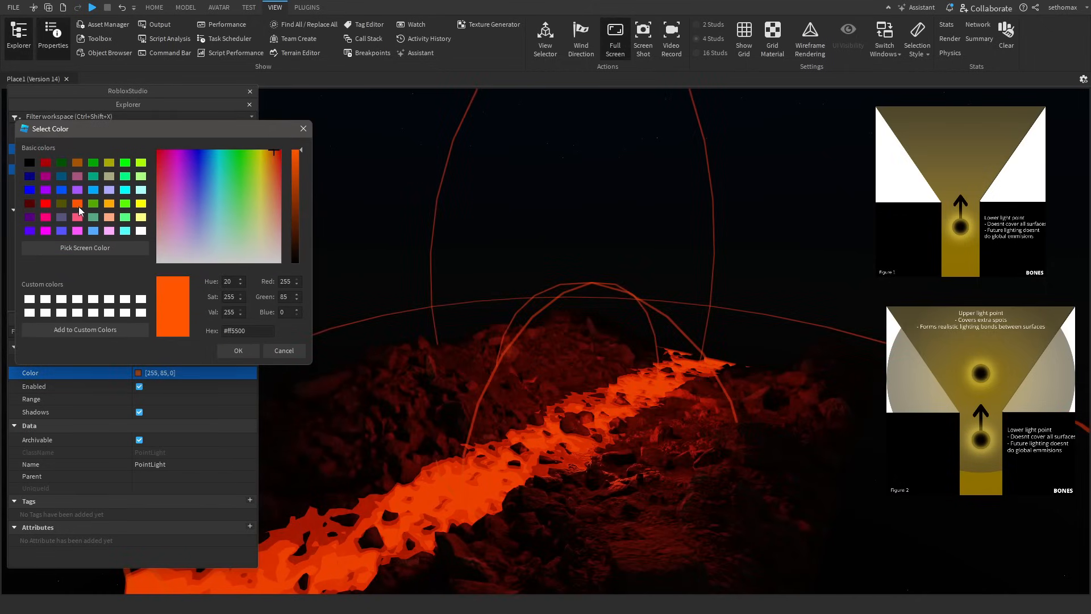
# Step: Set the point lights' colour to a light orange
pyautogui.click(271, 182)
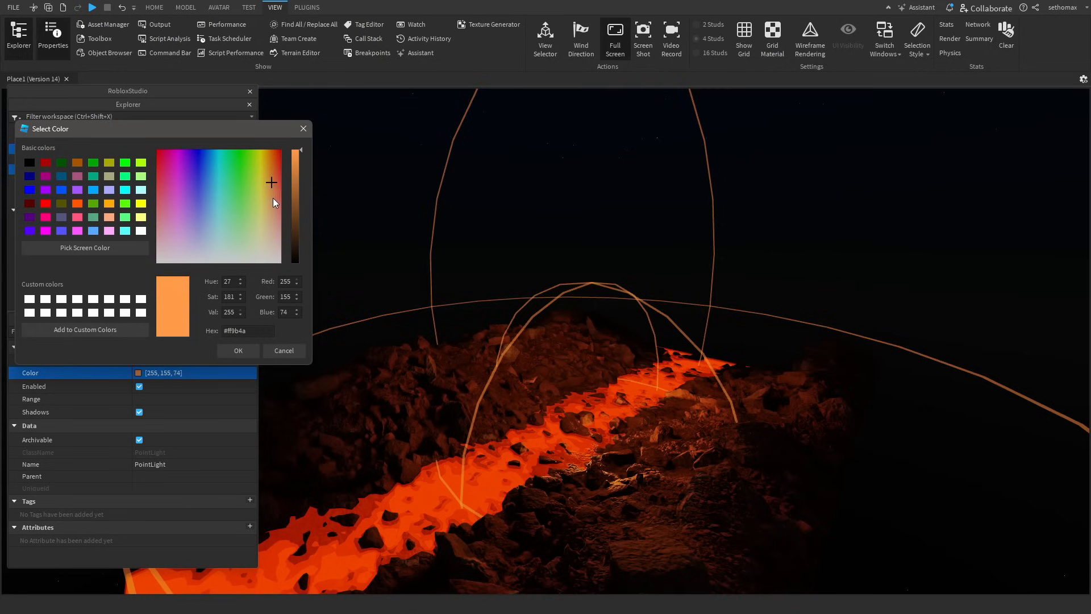
pyautogui.click(238, 350)
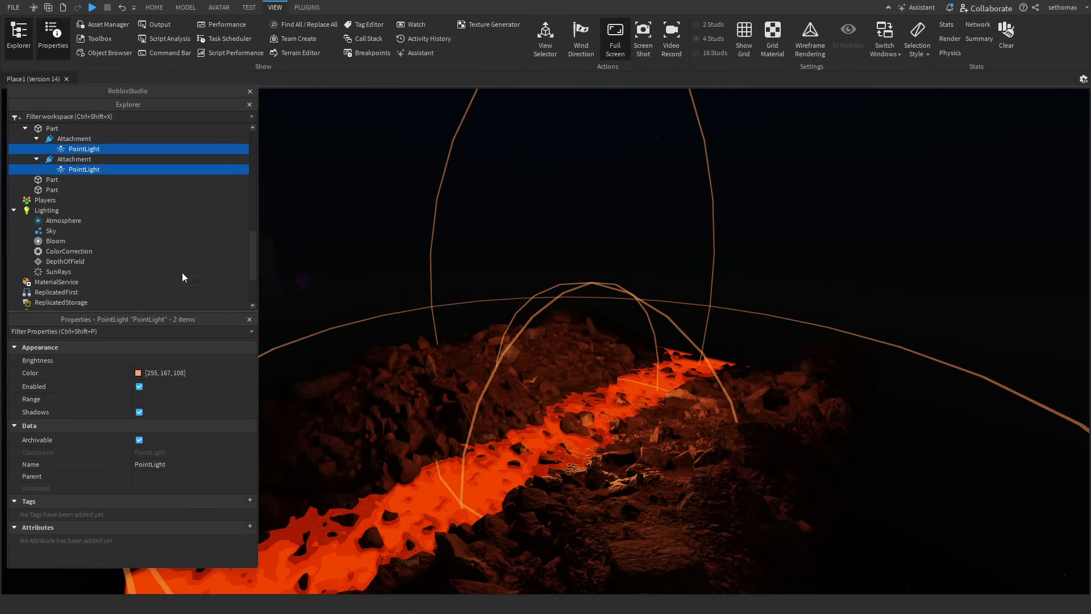
pyautogui.click(83, 170)
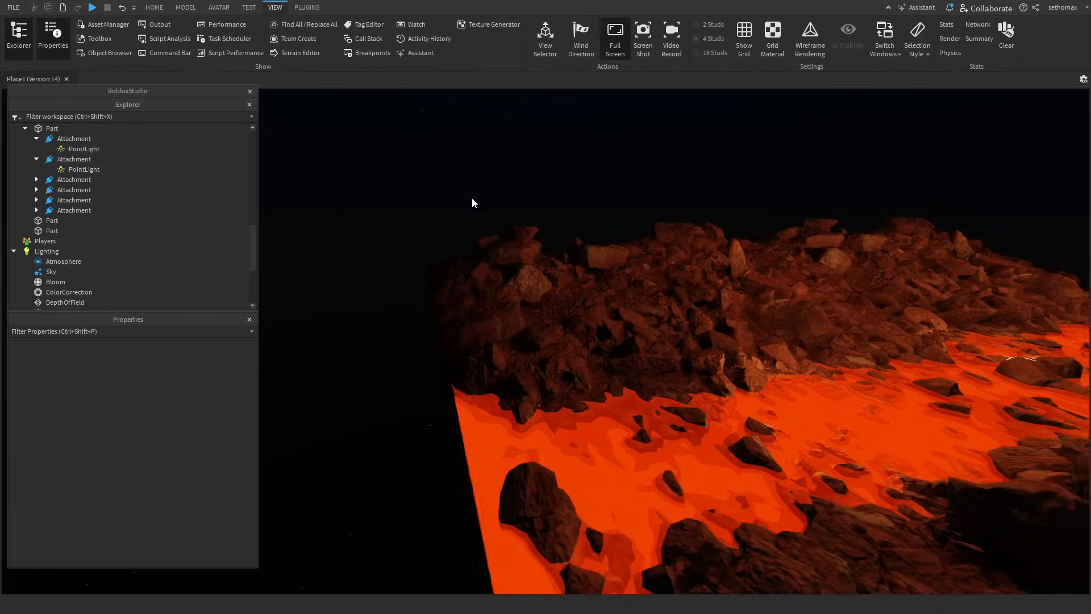
# Step: Set Lighting's ambient and colour shift to black and ExposureCompensation to -0.5
pyautogui.write('Point')
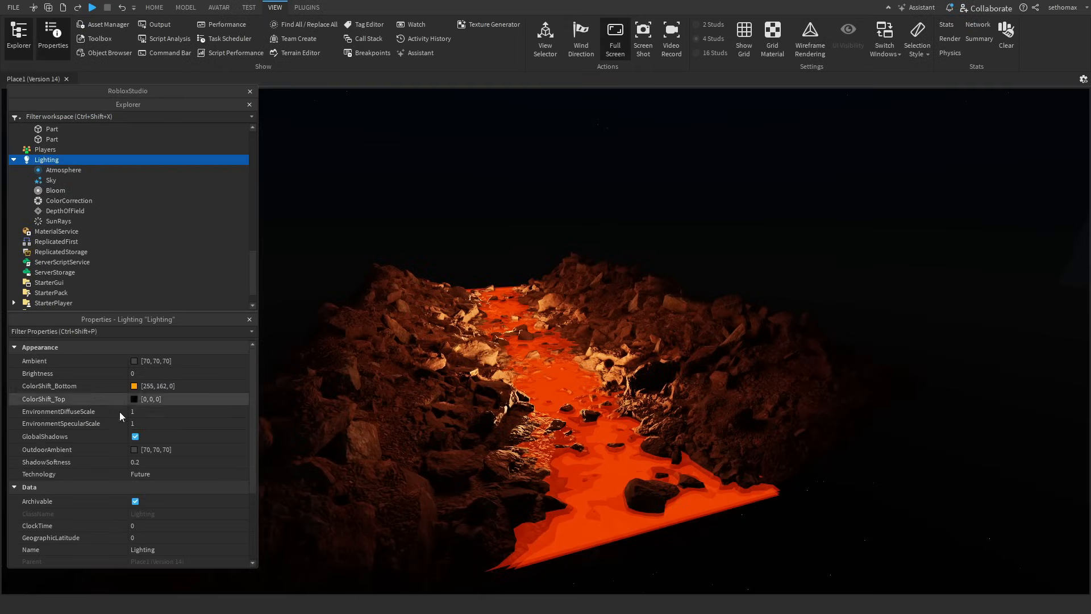
pyautogui.click(134, 386)
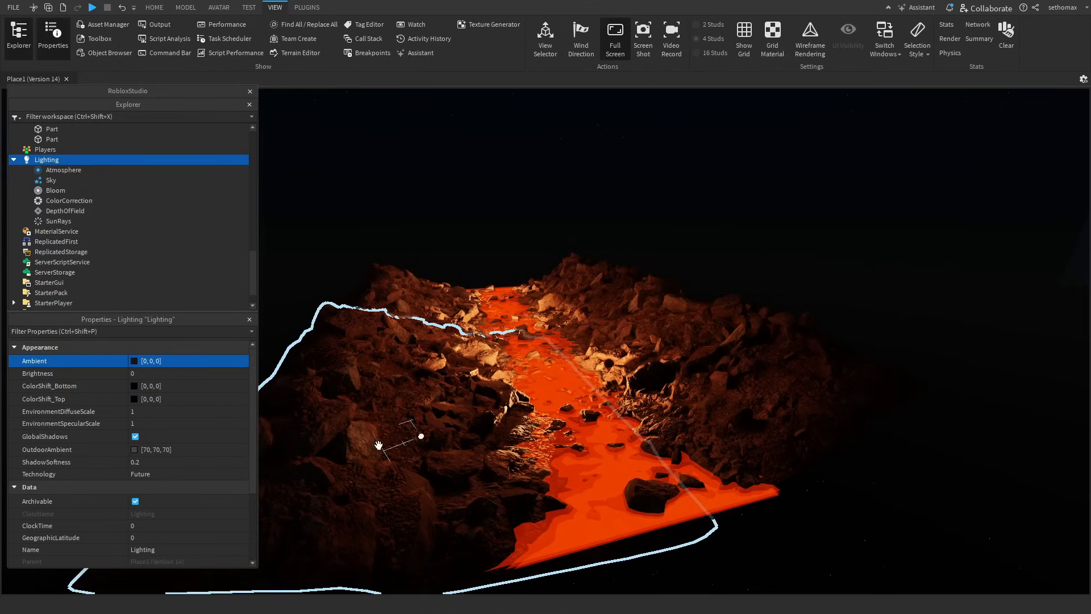
pyautogui.click(136, 449)
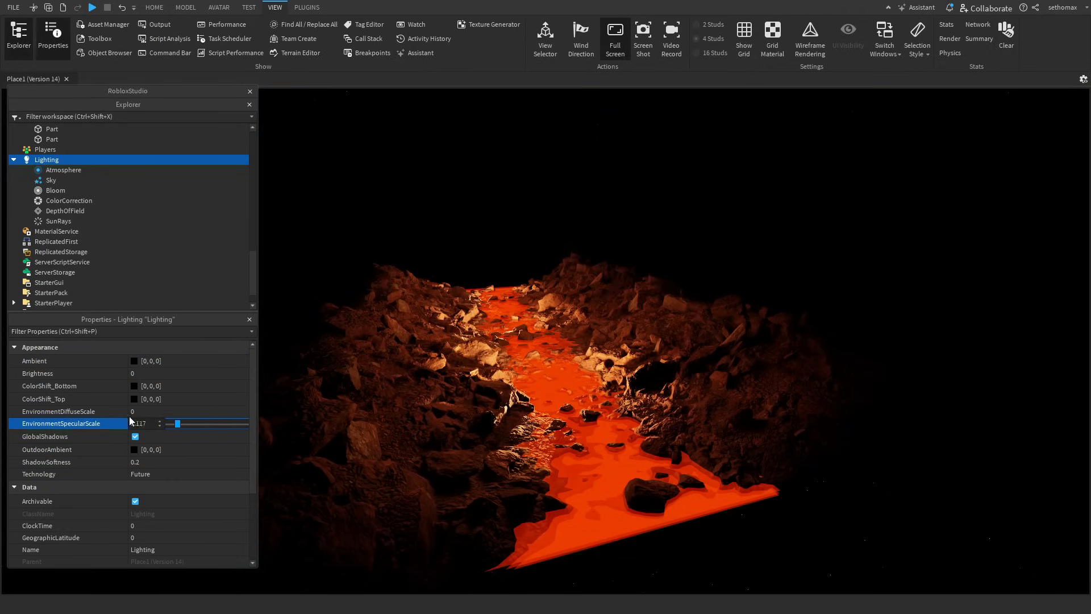
pyautogui.scroll(-3)
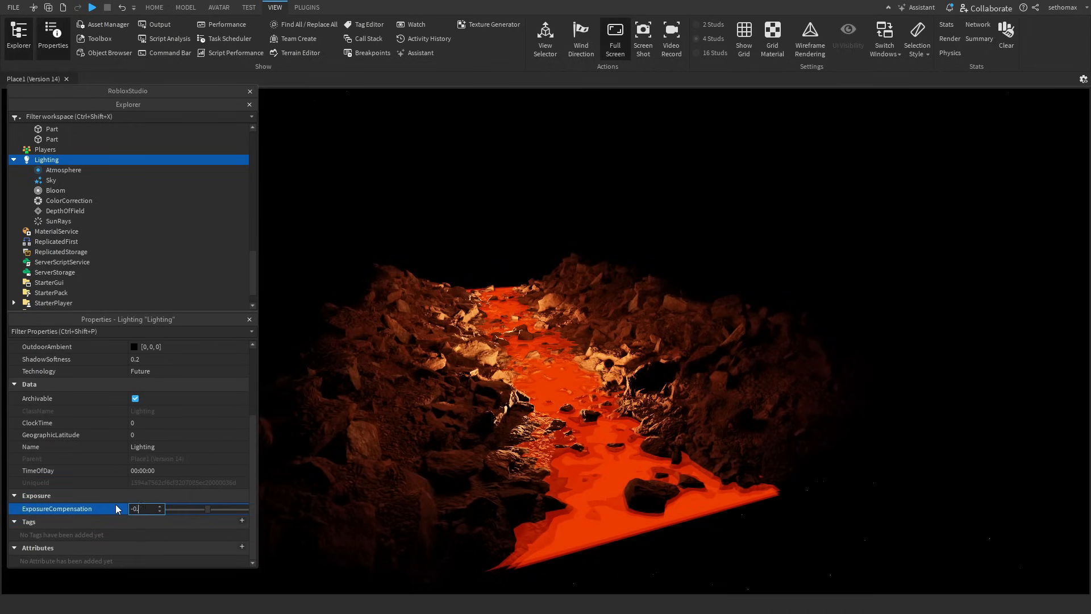
pyautogui.write('-0.5')
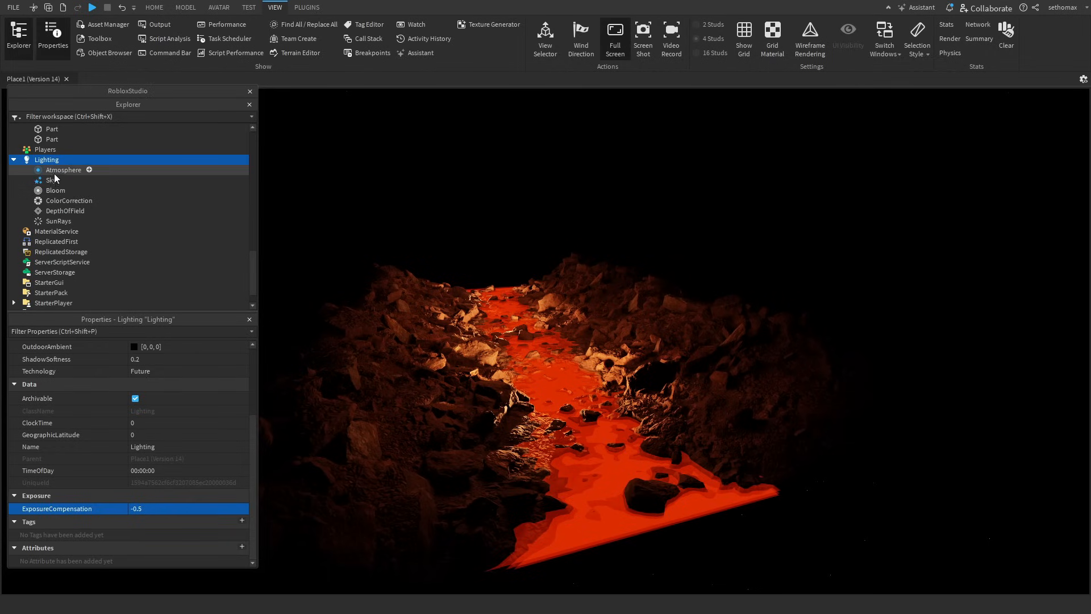
# Step: Give the Atmosphere density 0.358 and glare 10, and adjust its Haze
pyautogui.click(63, 170)
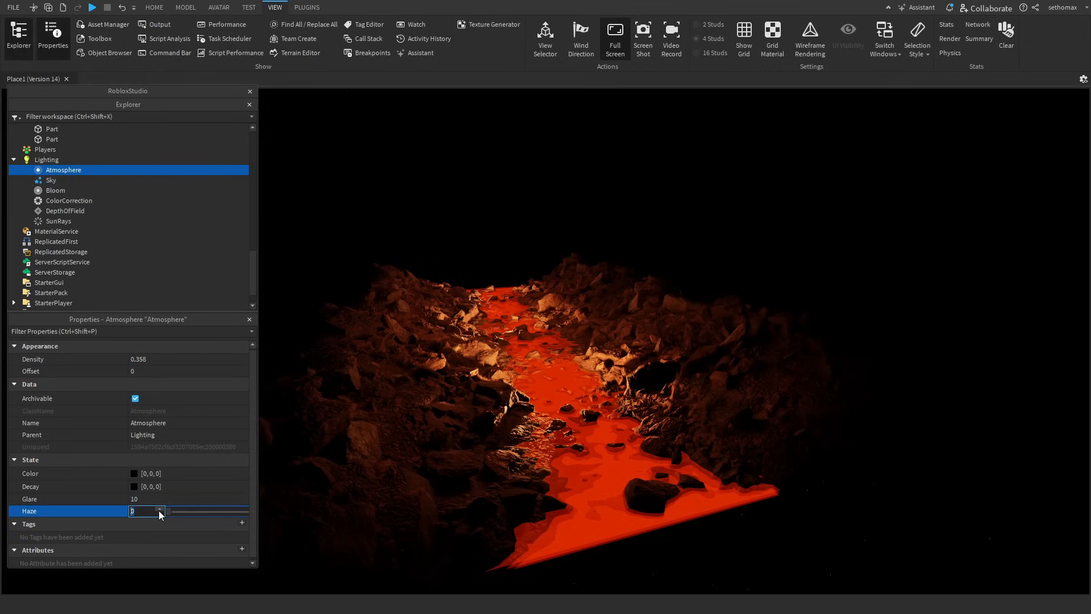
pyautogui.click(142, 359)
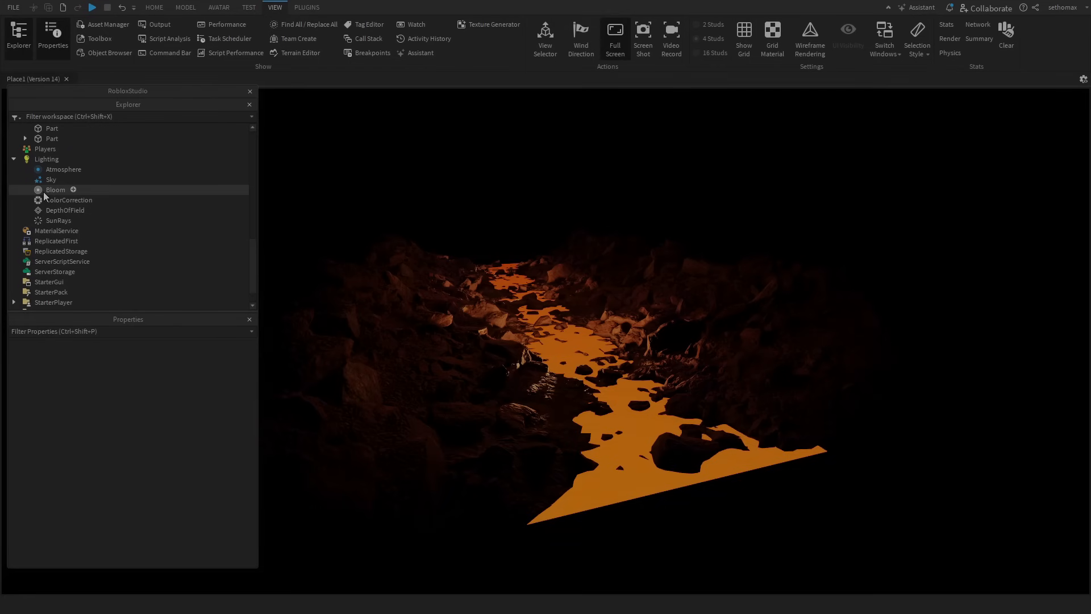
# Step: Raise the Bloom effect's Intensity and Size
pyautogui.click(55, 189)
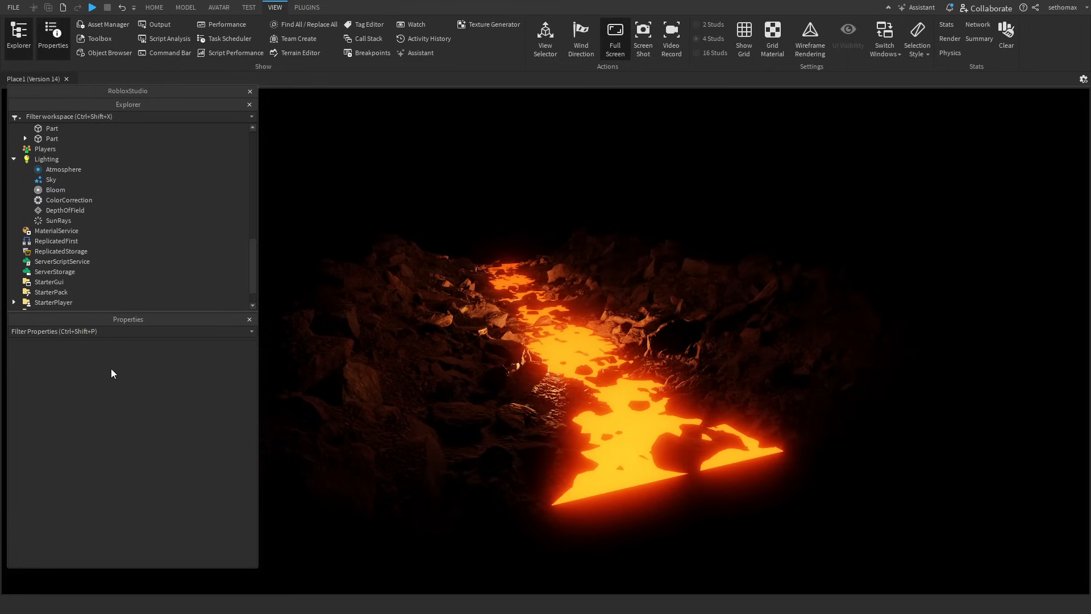
# Step: Enable DepthOfField and tune FarIntensity, FocusDistance and NearIntensity
pyautogui.click(65, 209)
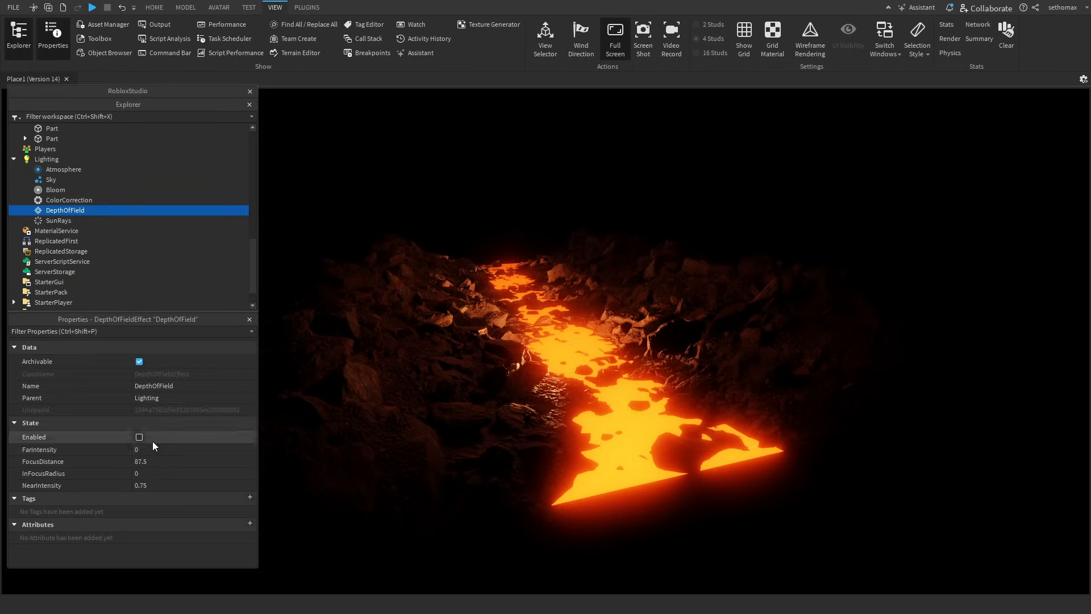
pyautogui.click(138, 436)
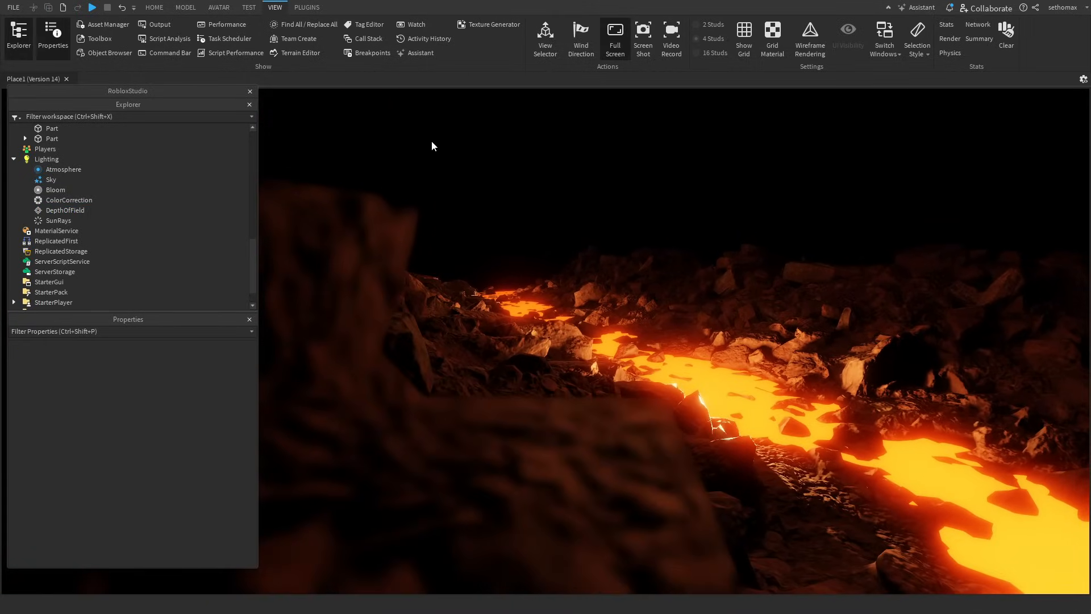
# Step: Set Atmosphere Glare and Haze to 0 and raise SunRays Intensity for a daytime sky
pyautogui.click(46, 158)
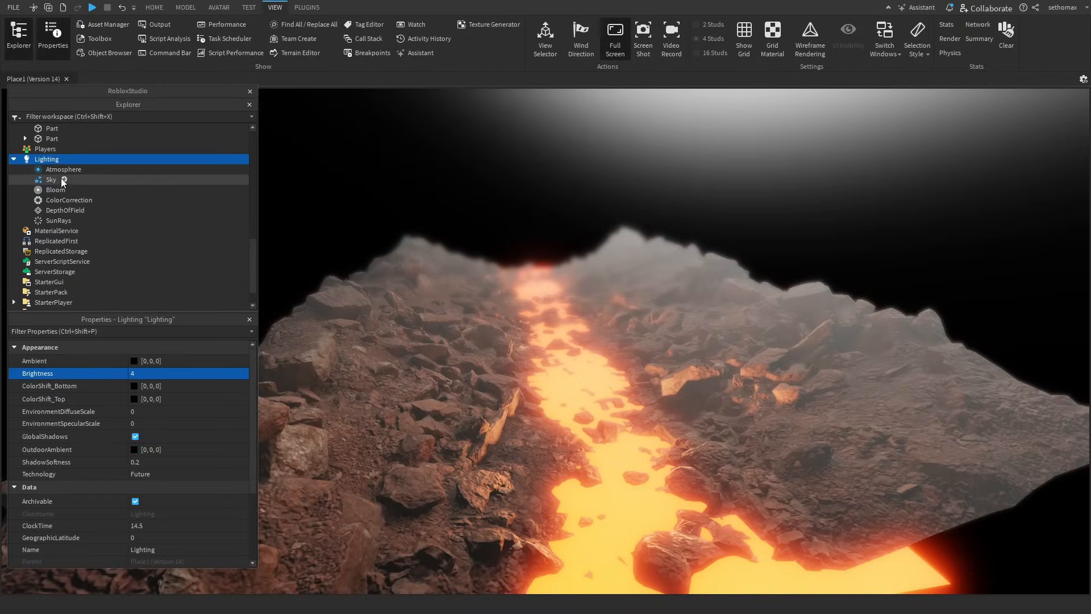
pyautogui.click(63, 170)
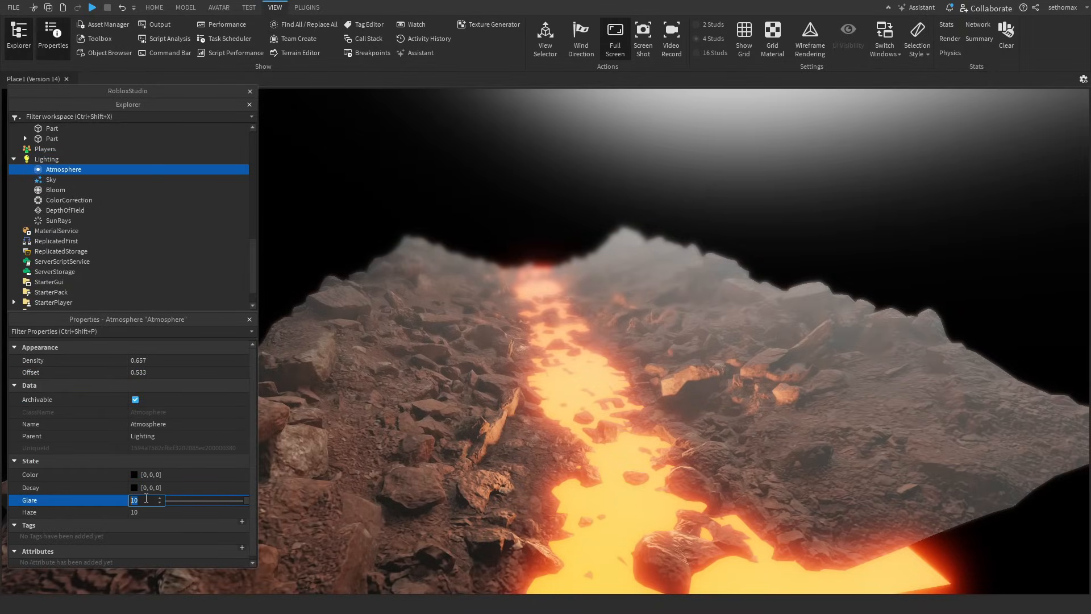
pyautogui.write('0')
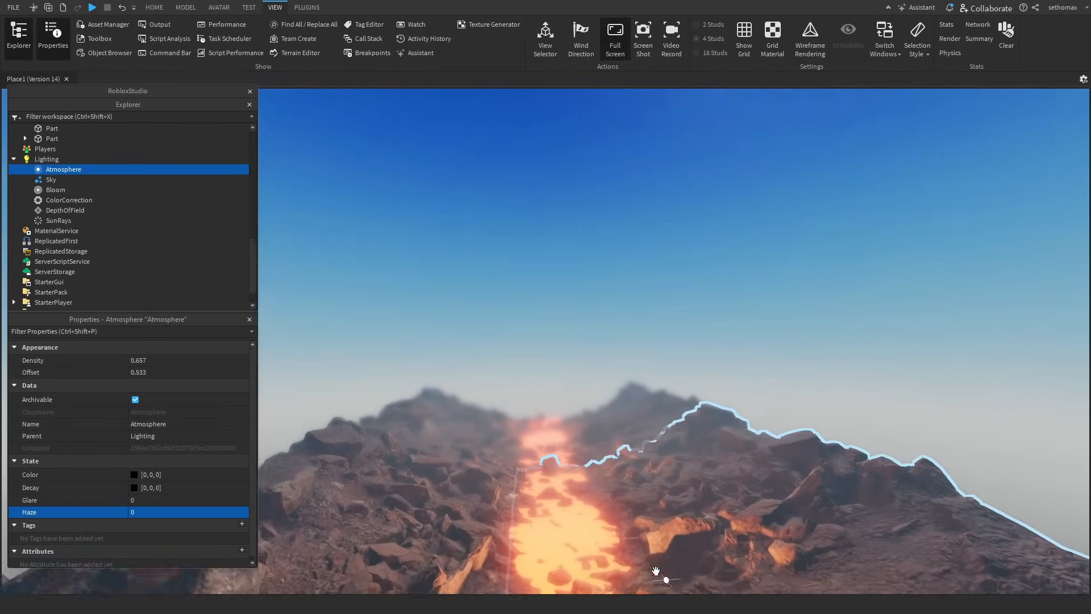
pyautogui.click(58, 220)
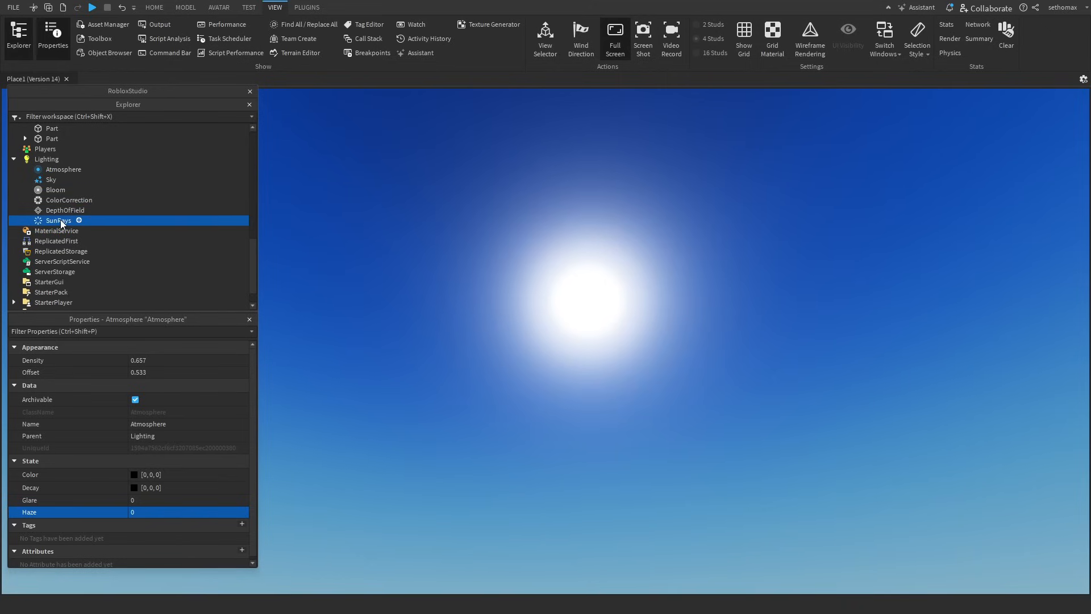
pyautogui.click(58, 220)
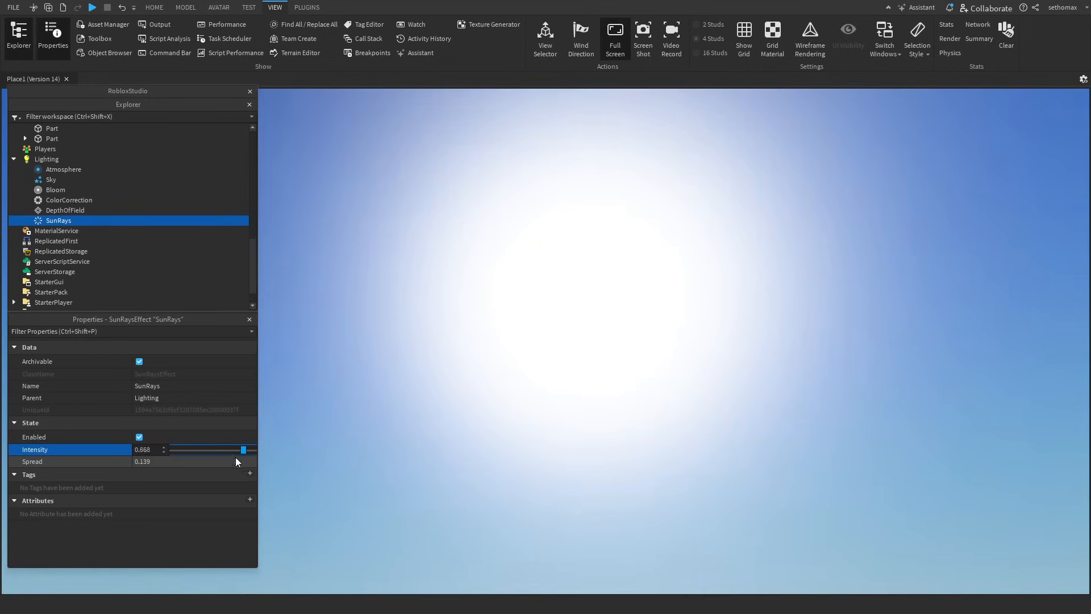
pyautogui.click(350, 440)
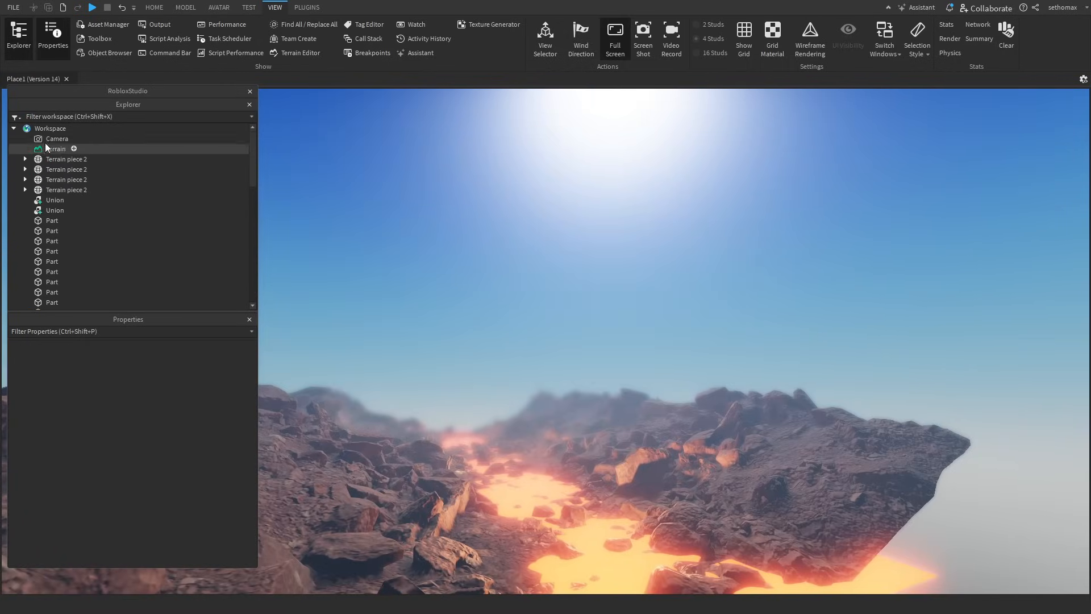
# Step: Link the Beam to the orange part's two attachments so it points upward
pyautogui.click(185, 6)
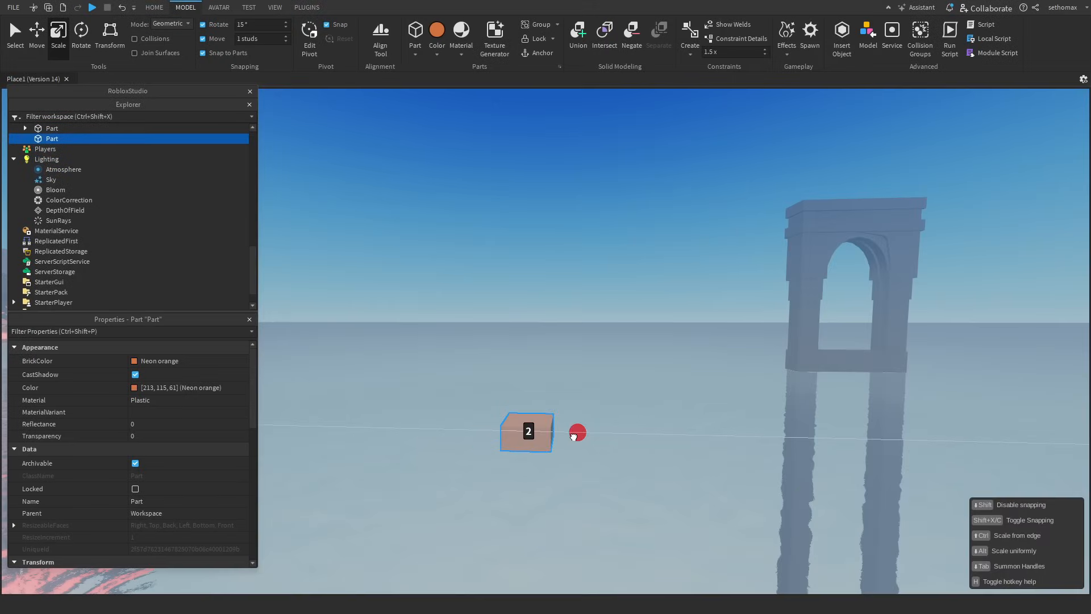
pyautogui.click(188, 399)
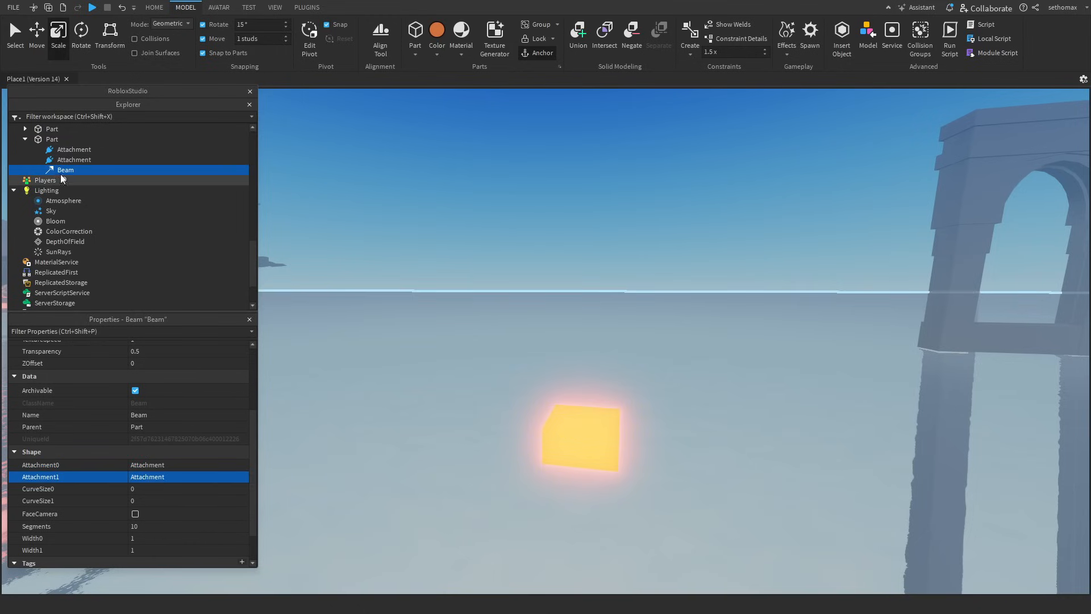
pyautogui.click(74, 159)
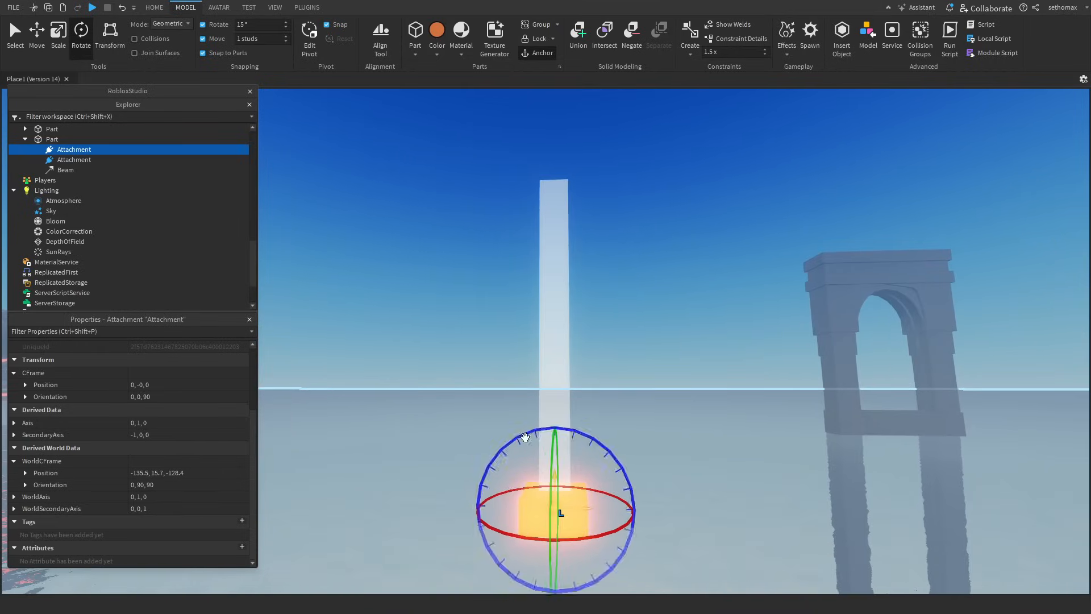
pyautogui.click(65, 170)
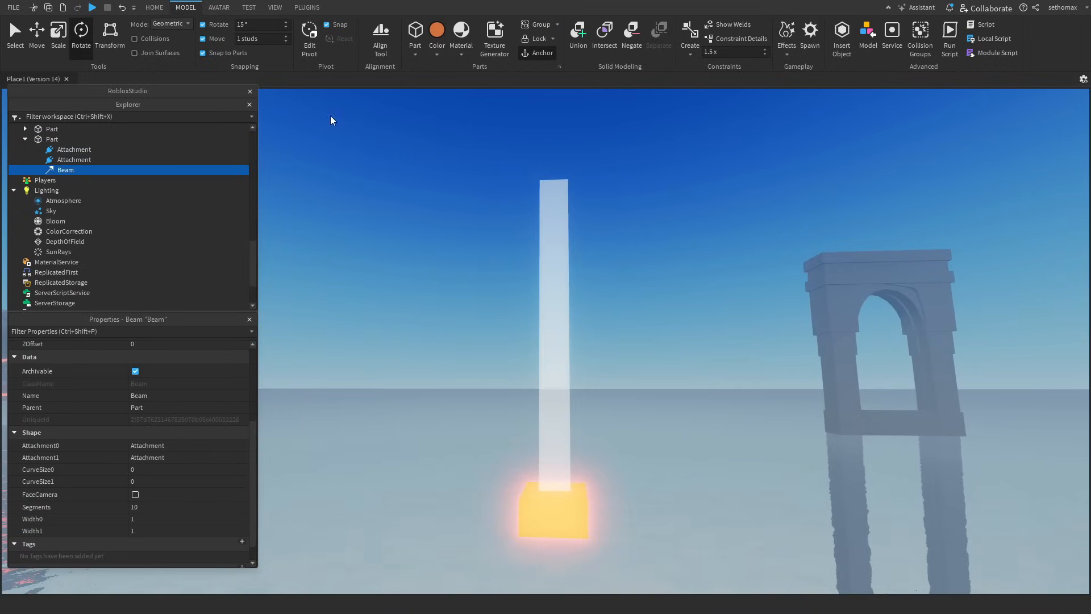
# Step: Give the beam colour 213, 115, 61, edit its widths, and shrink the part
pyautogui.scroll(3)
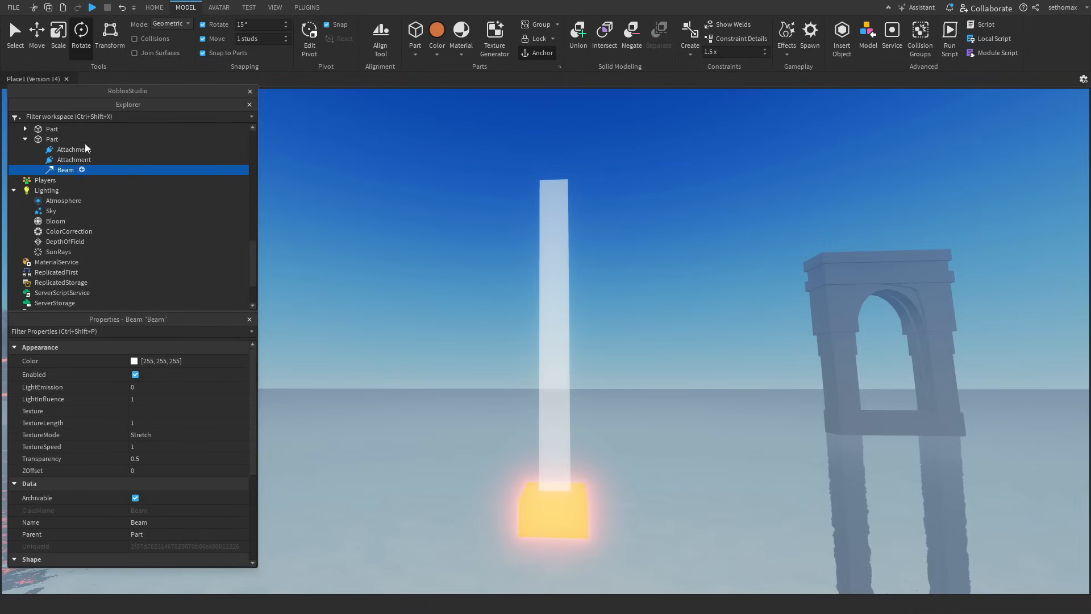
pyautogui.click(52, 138)
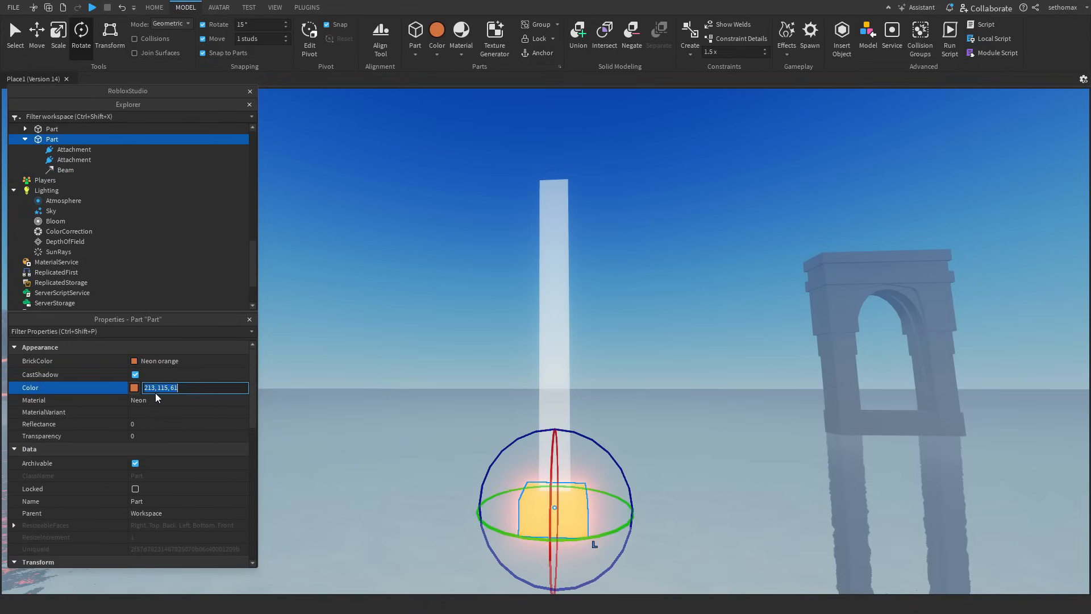
pyautogui.click(66, 170)
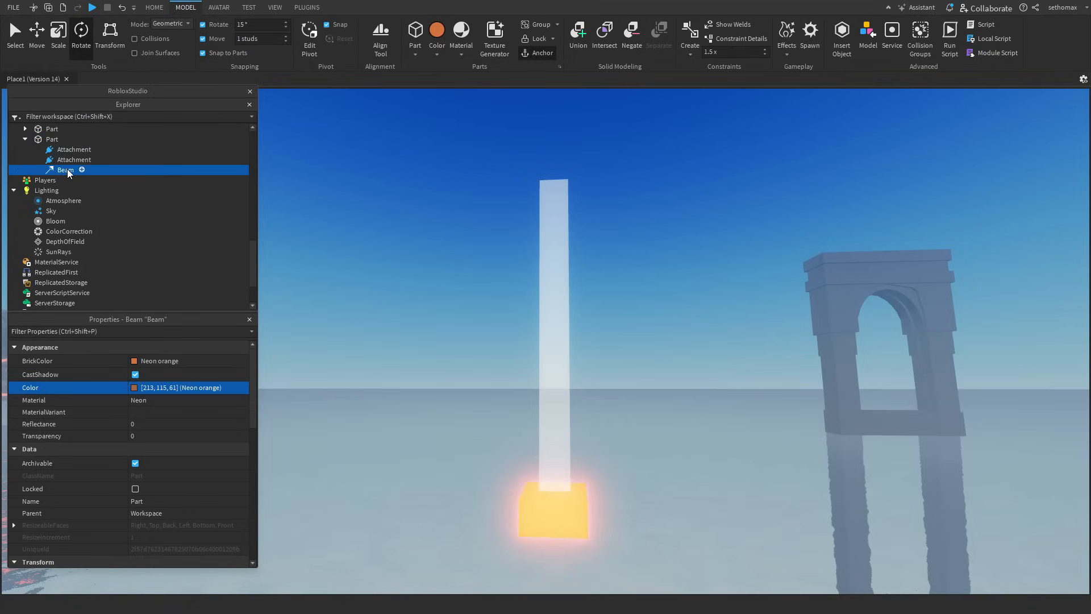
pyautogui.click(65, 170)
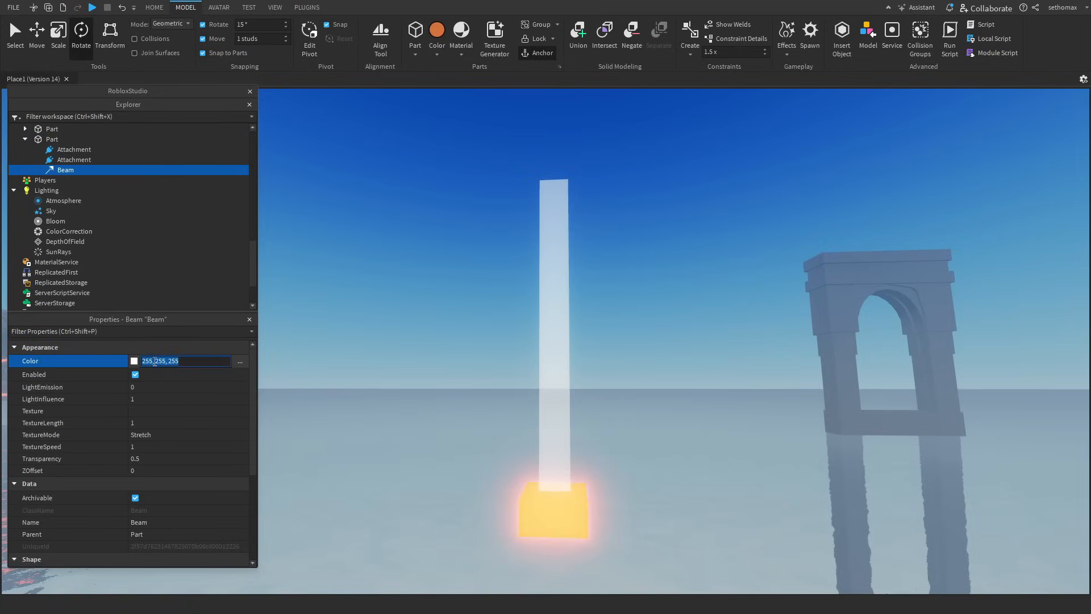
pyautogui.write('213, 115, 61')
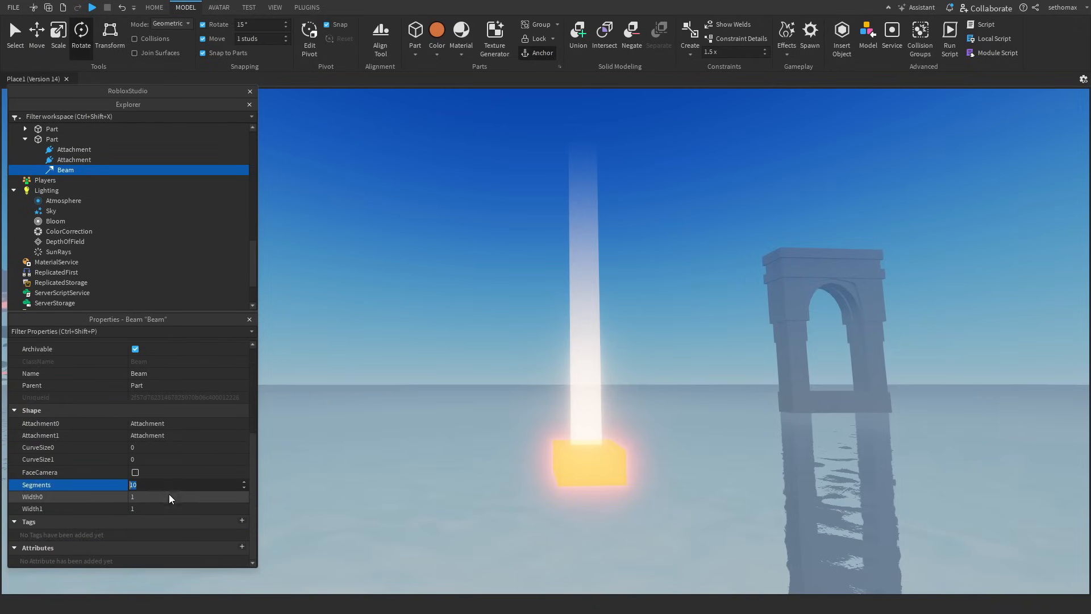
pyautogui.click(188, 496)
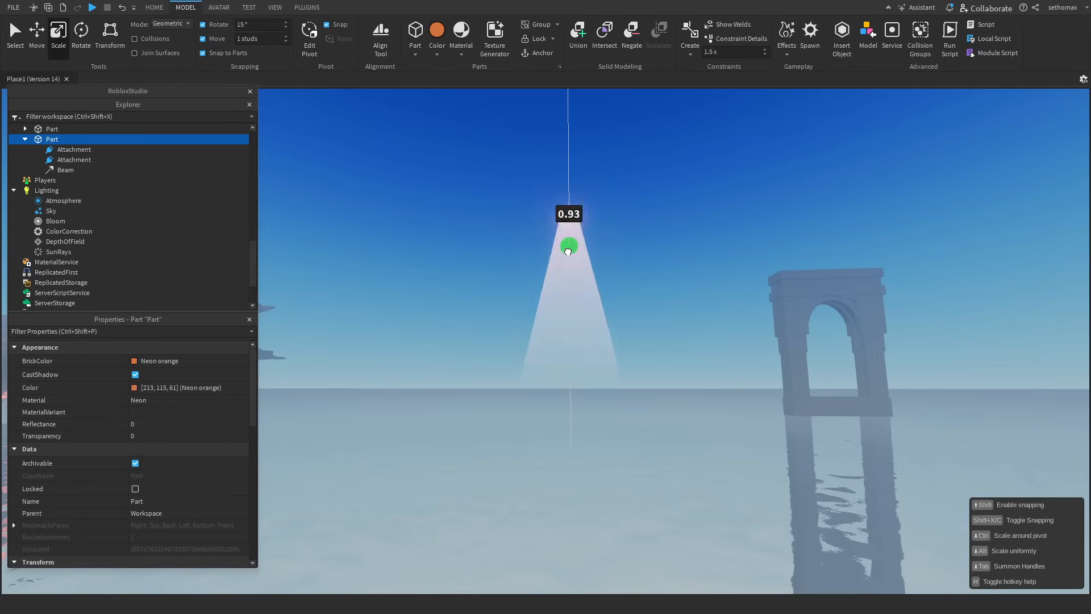
pyautogui.rightClick(568, 245)
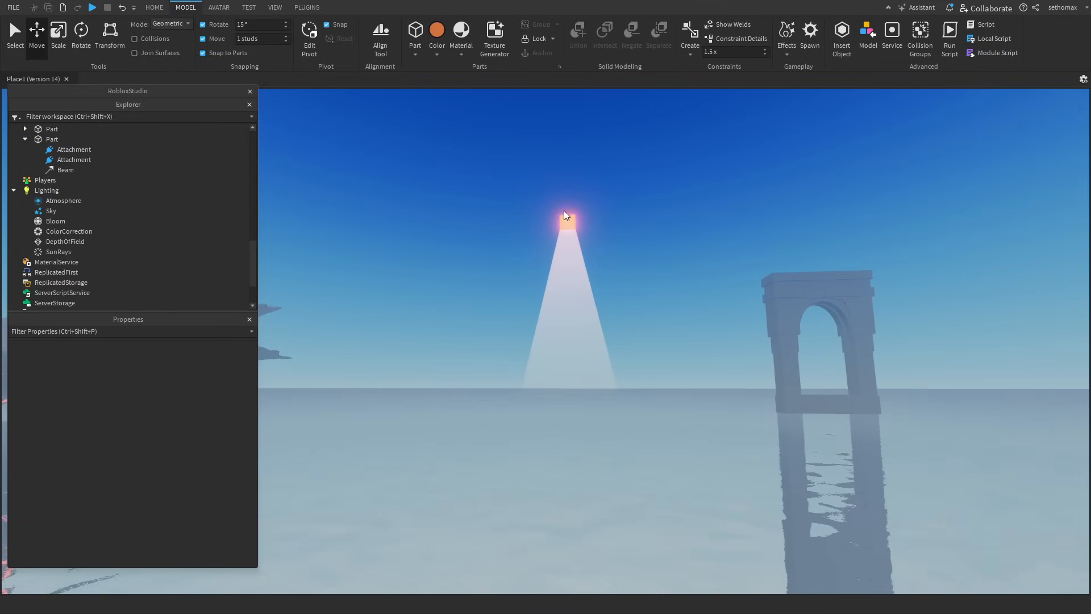
# Step: Insert a SpotLight into the top attachment and set Beam LightInfluence to 0
pyautogui.click(74, 149)
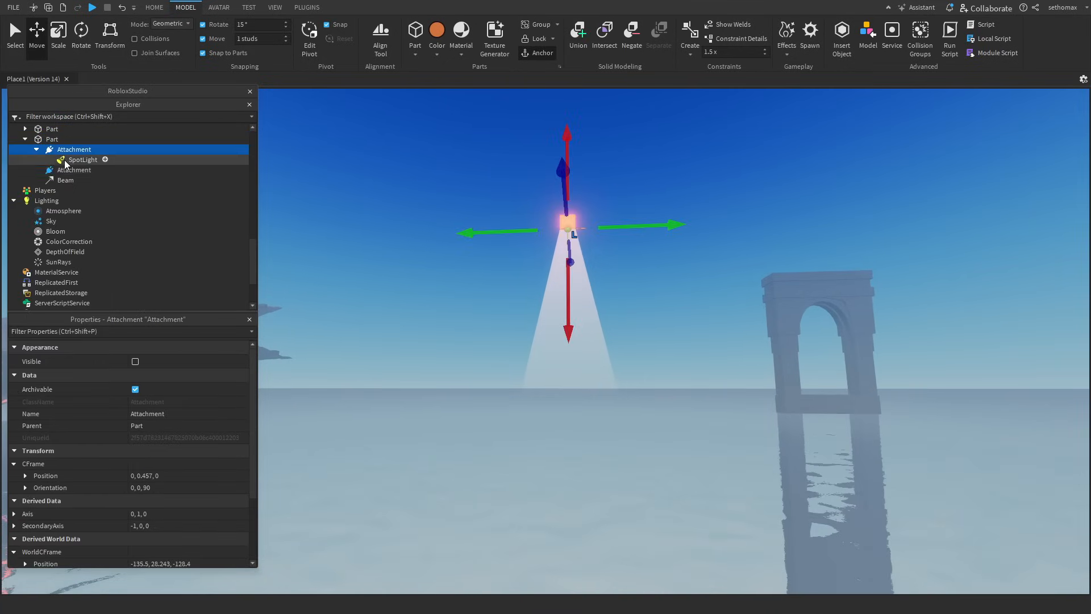
pyautogui.click(82, 159)
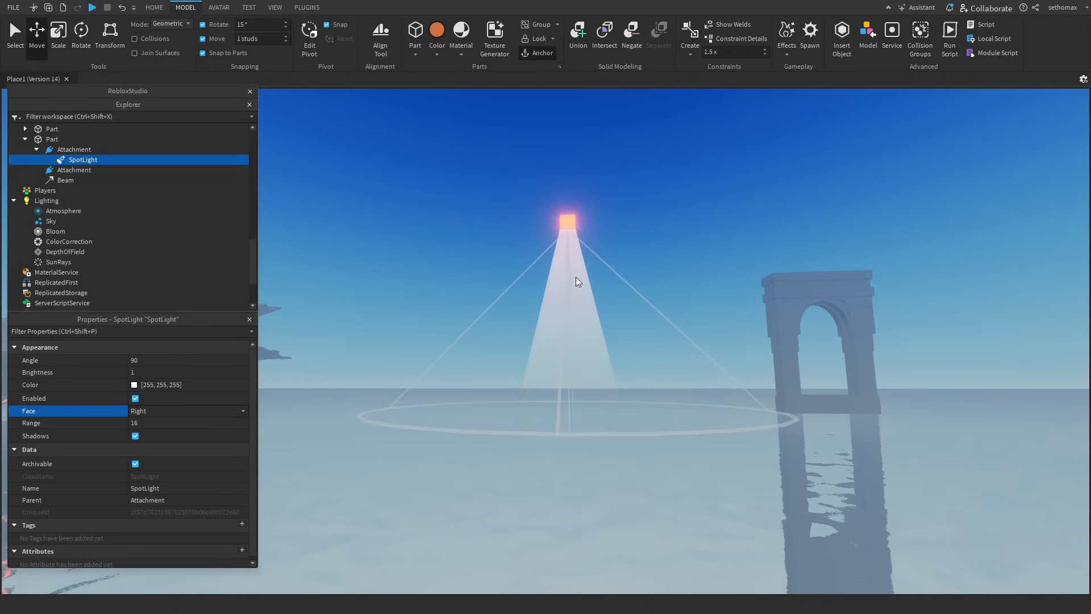
pyautogui.click(66, 180)
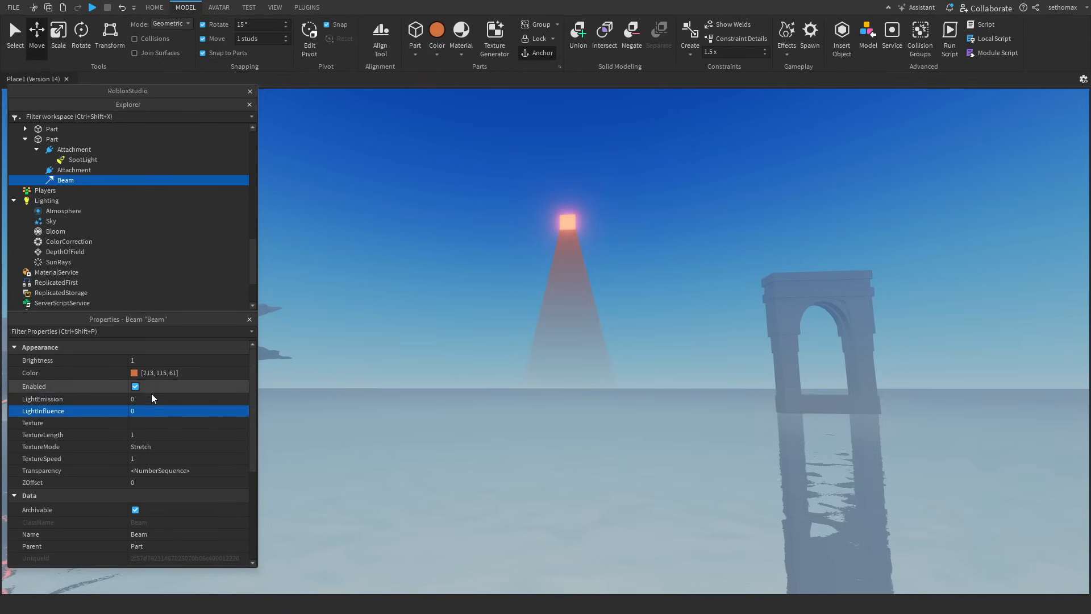
pyautogui.click(42, 399)
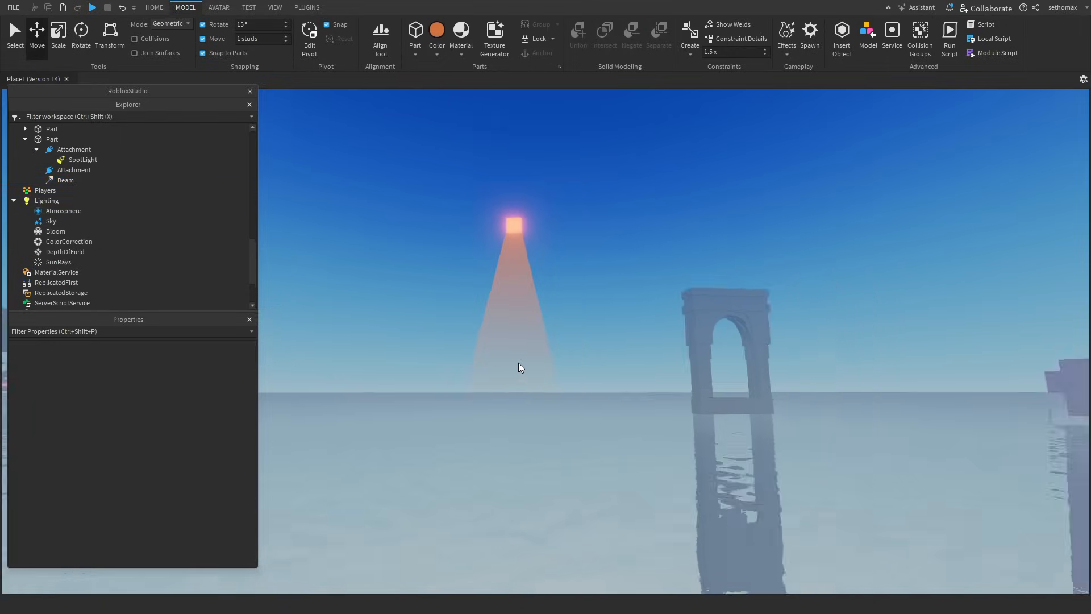
# Step: Pick an orange-yellow Color for the Beam in the Select Color dialog
pyautogui.click(65, 179)
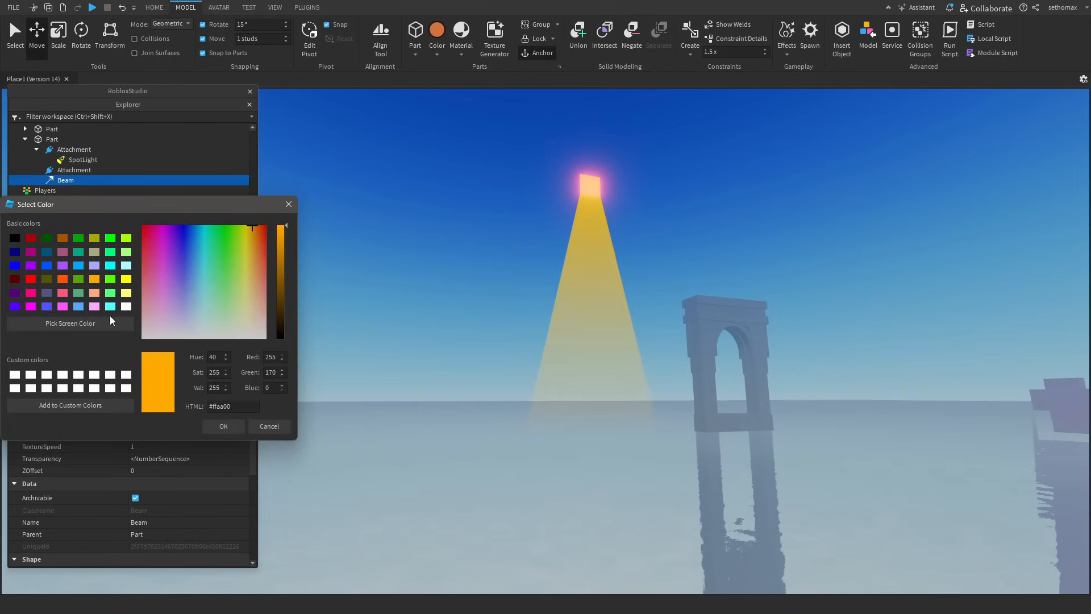
pyautogui.click(252, 236)
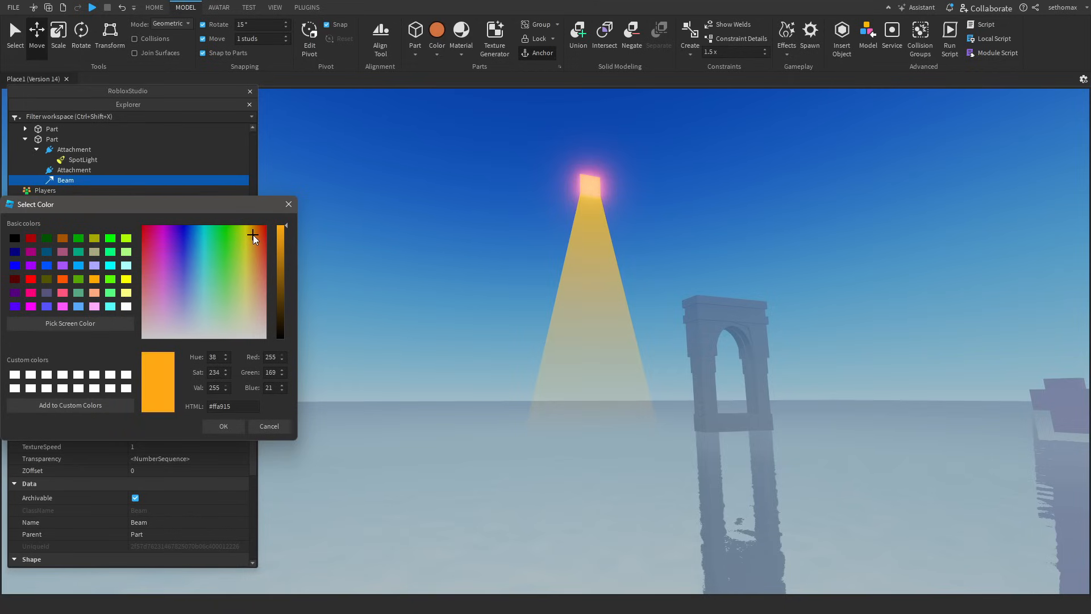
pyautogui.click(222, 426)
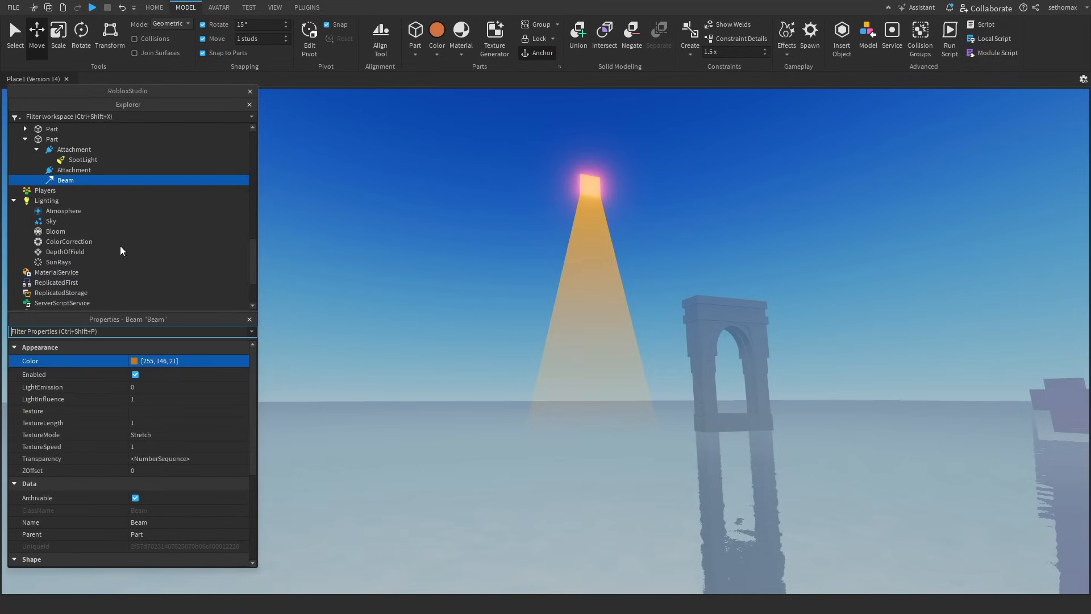
pyautogui.click(81, 160)
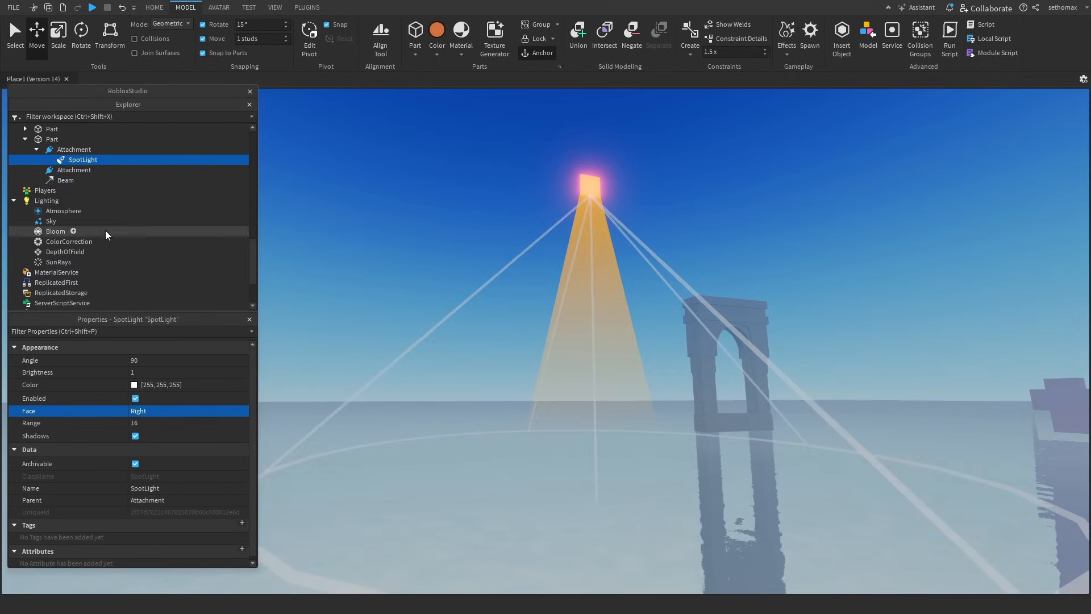
pyautogui.click(65, 179)
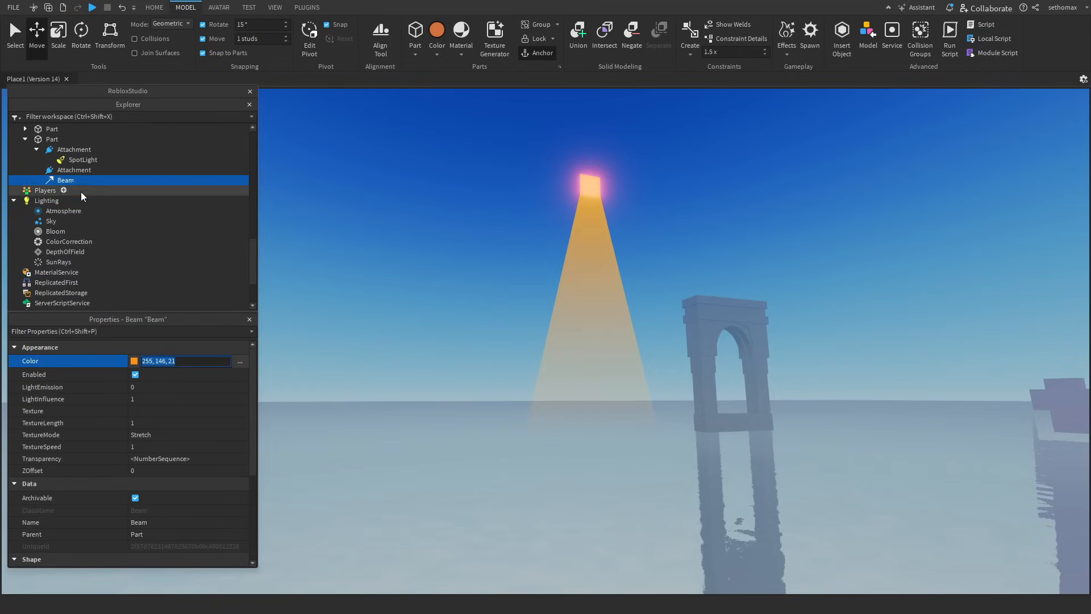
# Step: Widen the SpotLight's cone Angle to 81
pyautogui.click(81, 159)
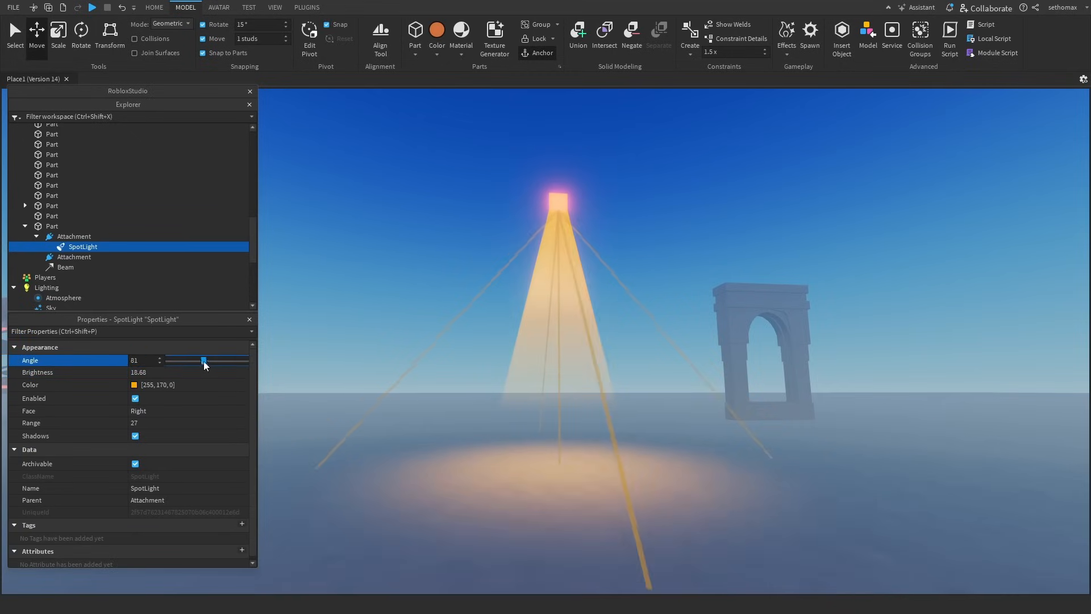
pyautogui.click(52, 226)
pyautogui.write('Point')
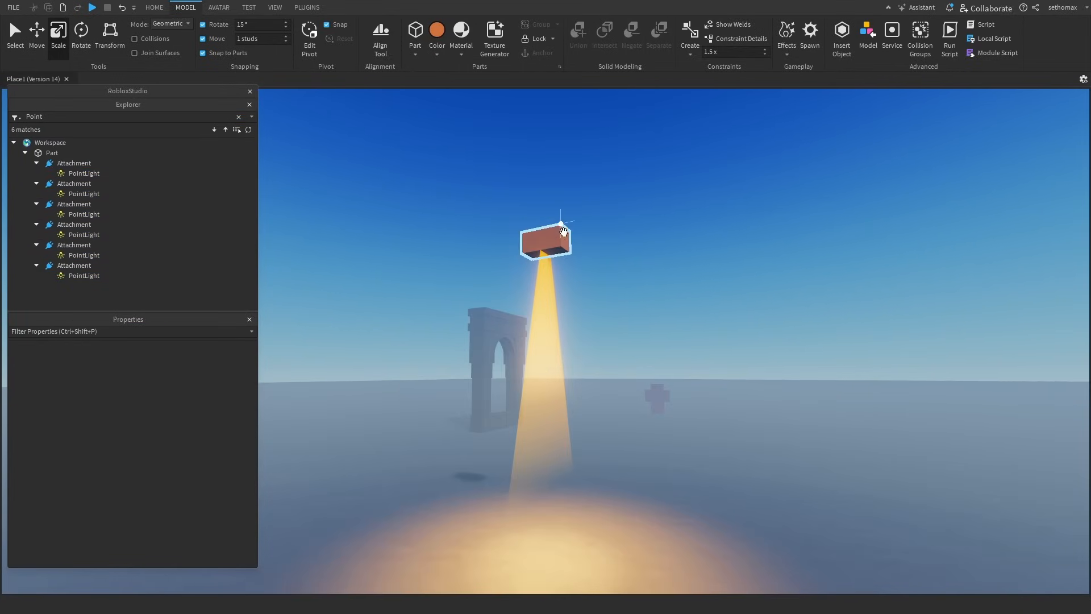
# Step: Add a PointLight to the part's attachment with Range 15 and Brightness 4
pyautogui.click(546, 242)
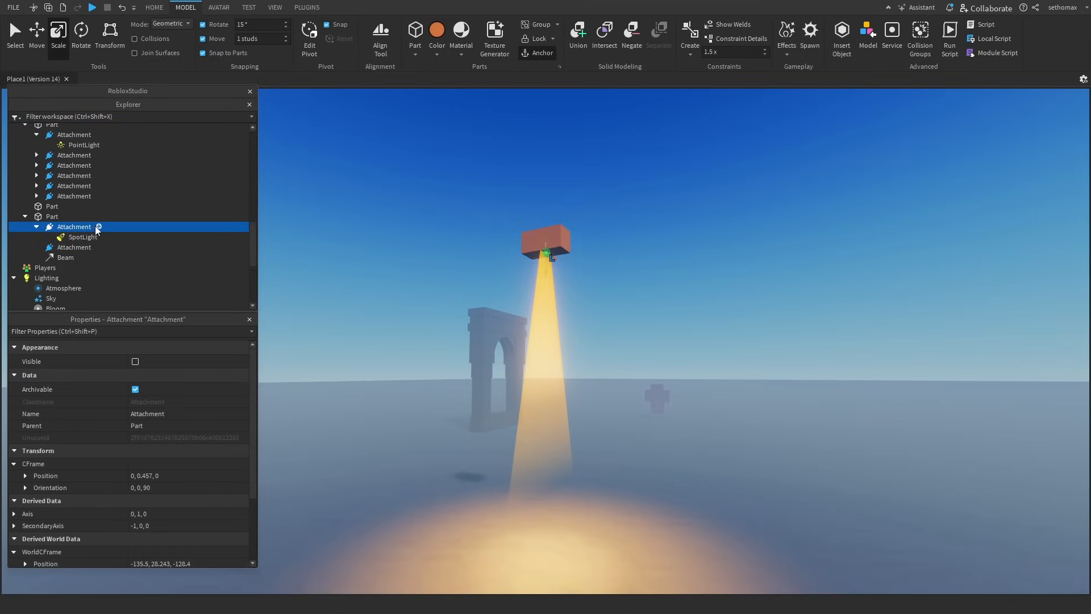
pyautogui.click(98, 226)
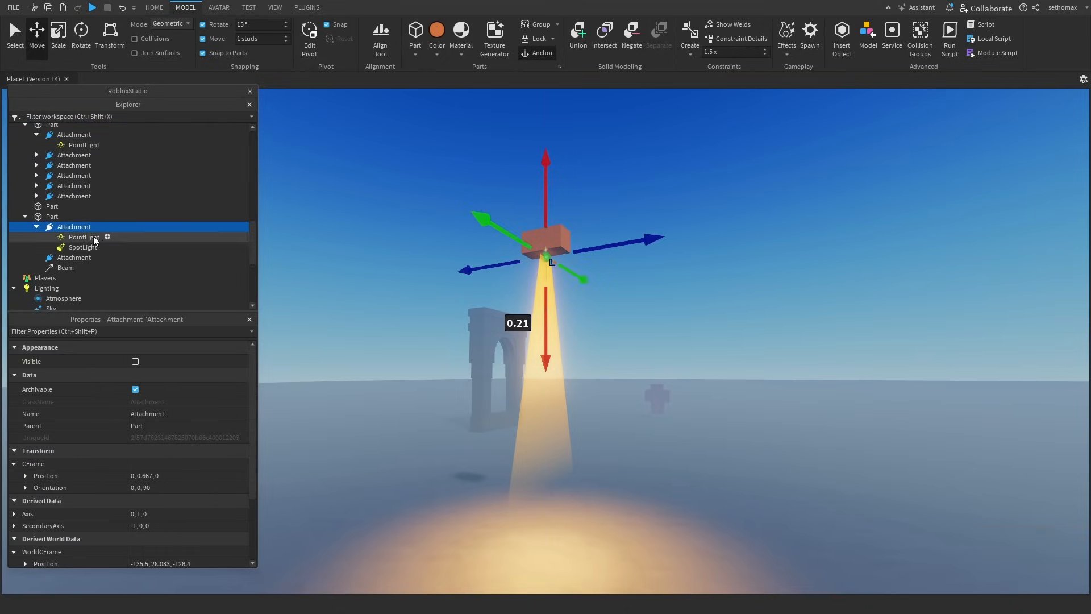
pyautogui.click(83, 236)
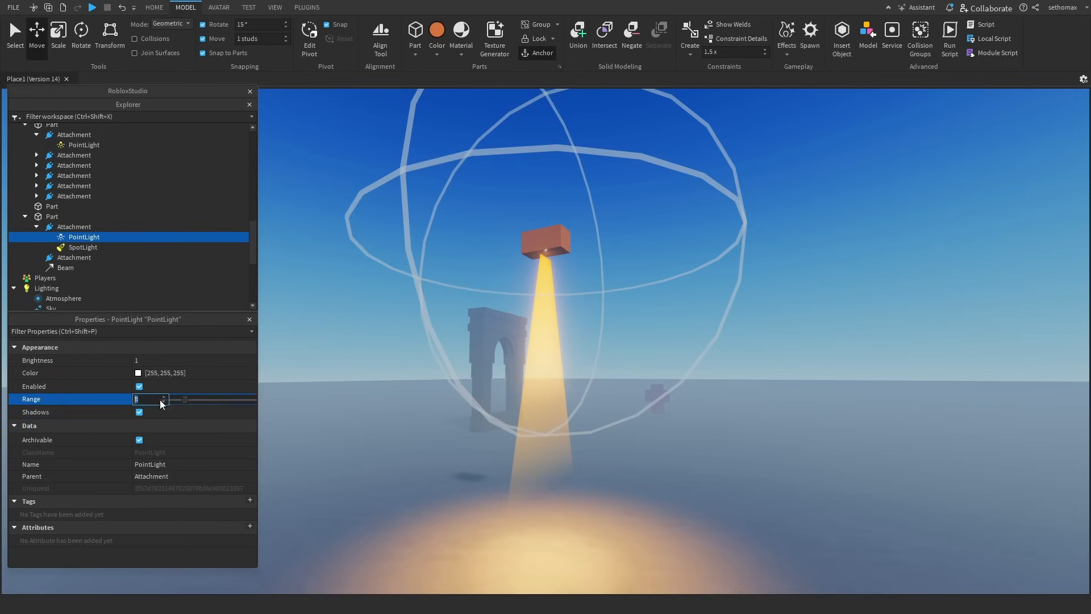
pyautogui.write('15')
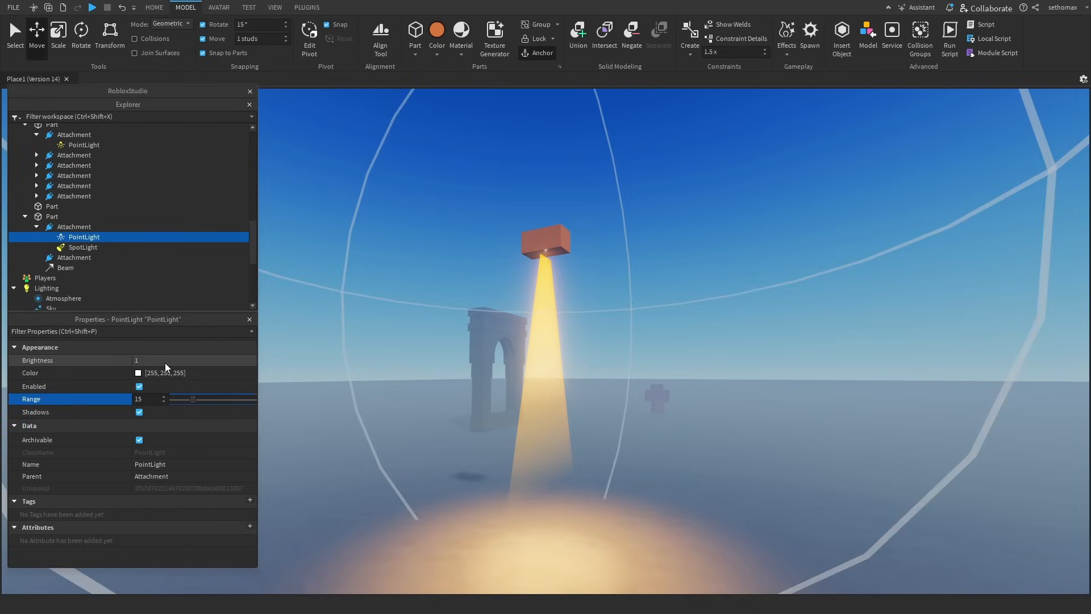
pyautogui.click(82, 247)
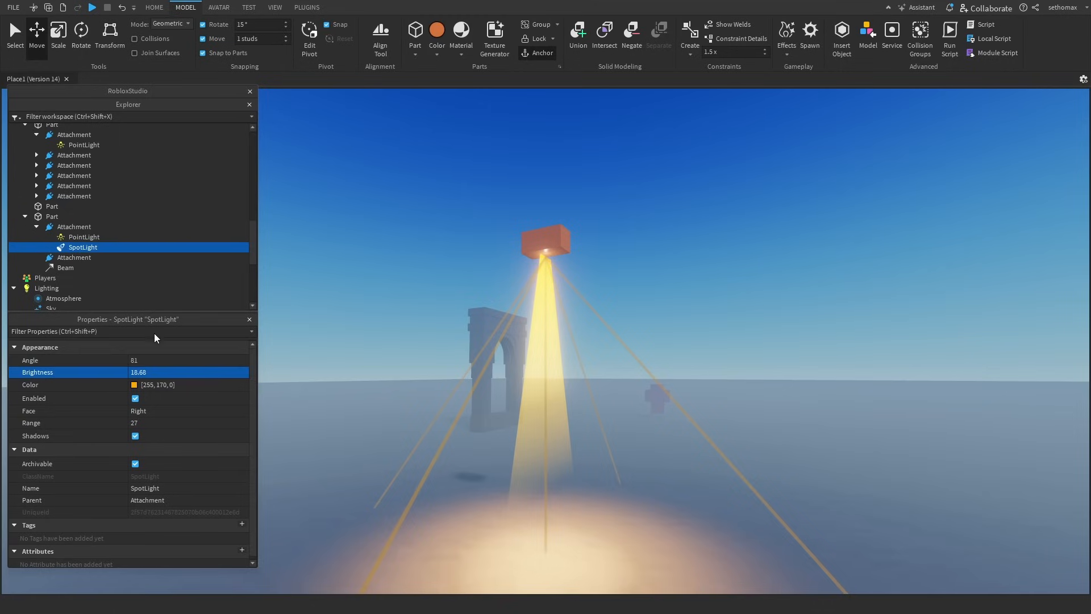
pyautogui.click(83, 236)
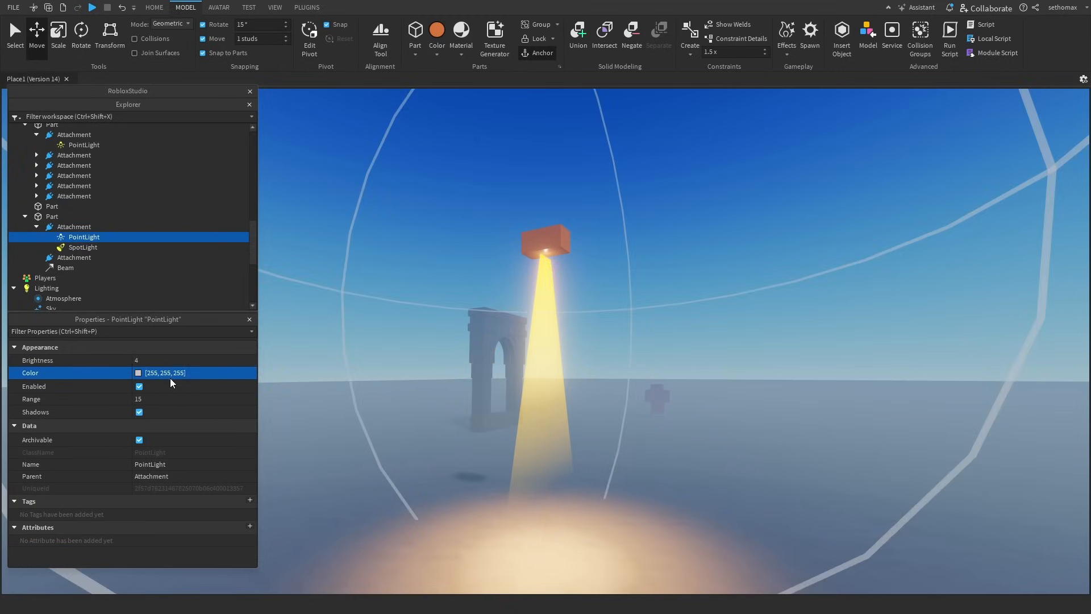